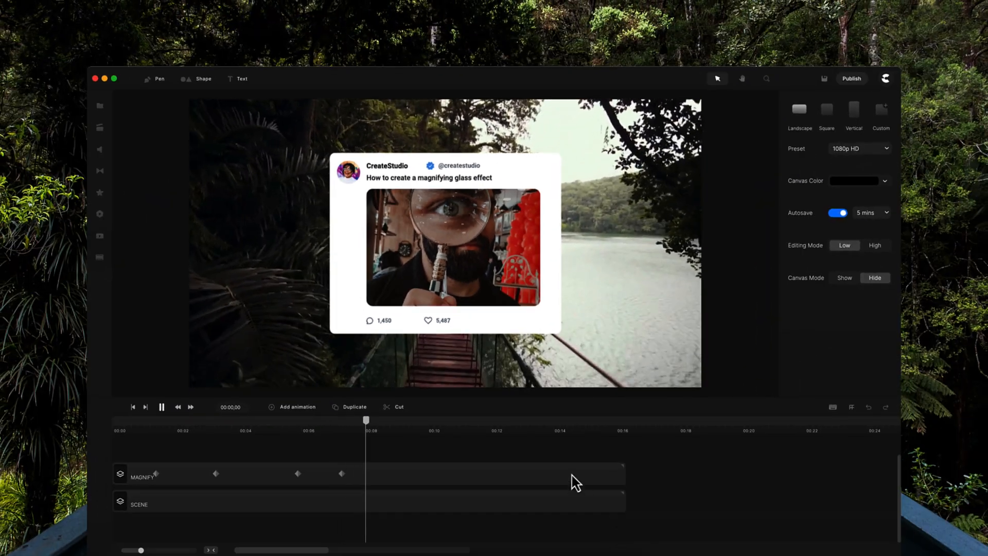
Pause the sample tweet-card animation and rewind the playhead to 00:00
click(322, 421)
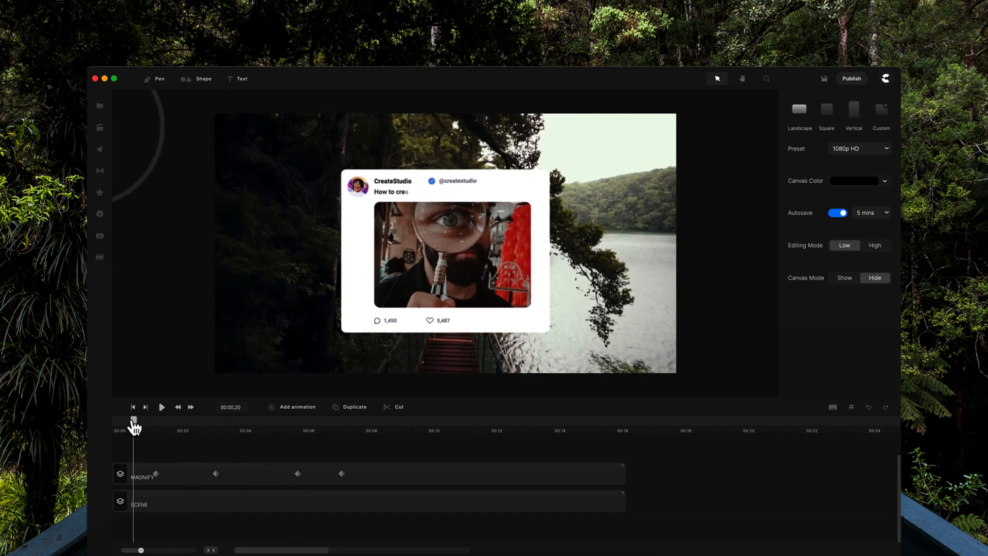
drag(133, 419, 204, 420)
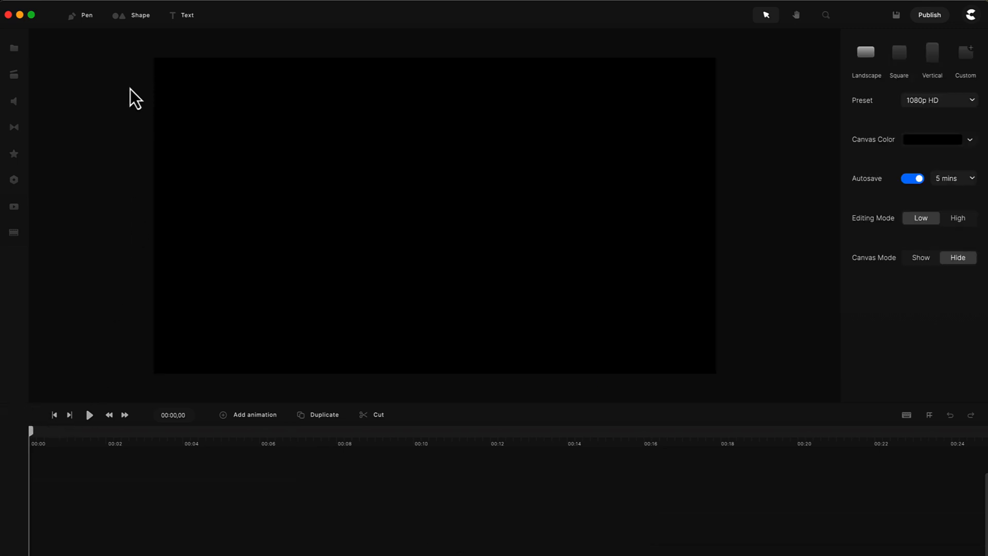
mouse_move(128, 55)
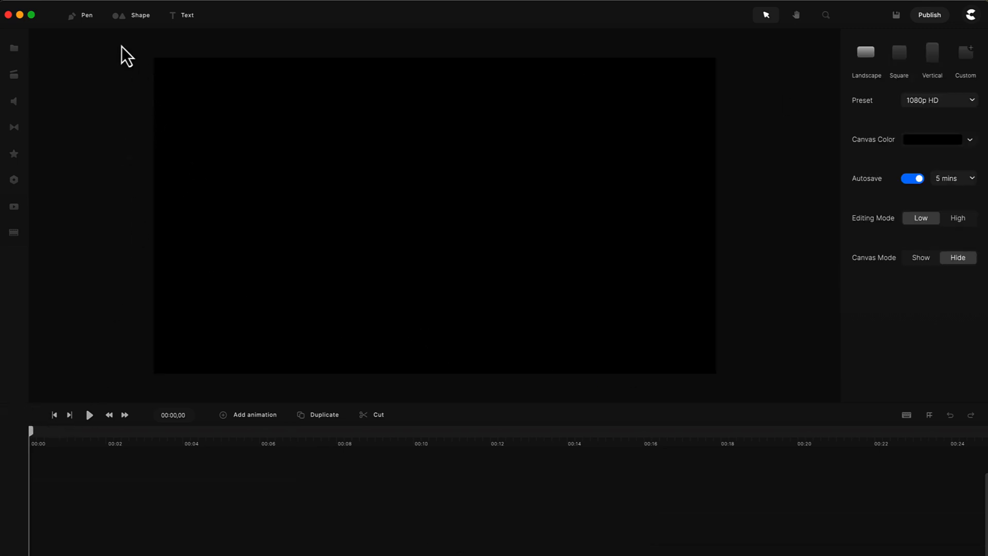
Add a full-canvas rounded rectangle, rename its layer BG and fill it green (2bc477)
click(130, 15)
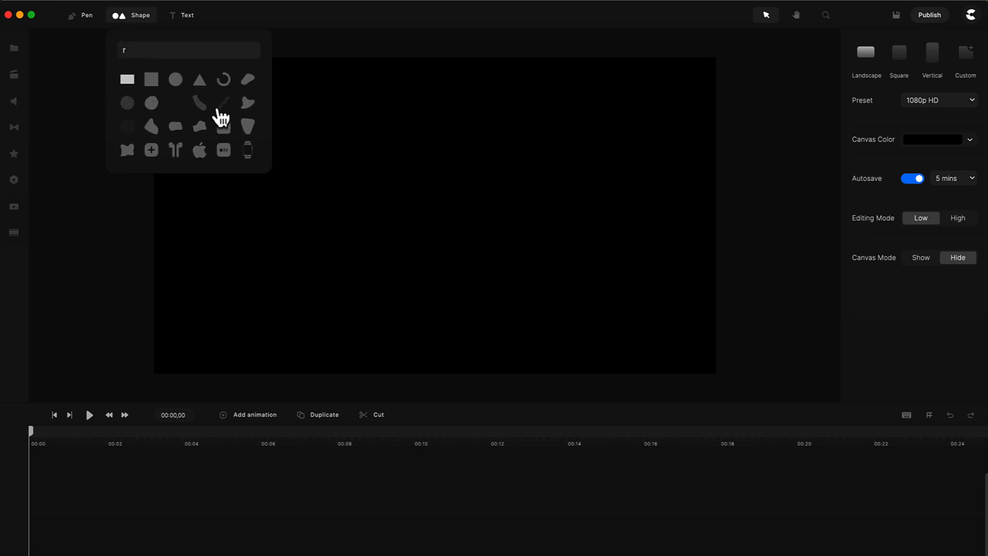
click(125, 79)
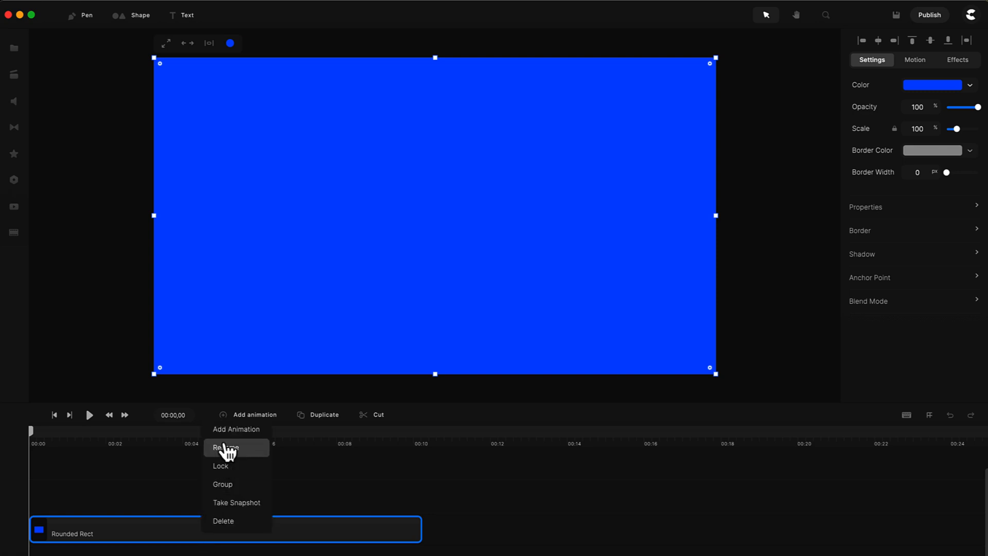
click(226, 448)
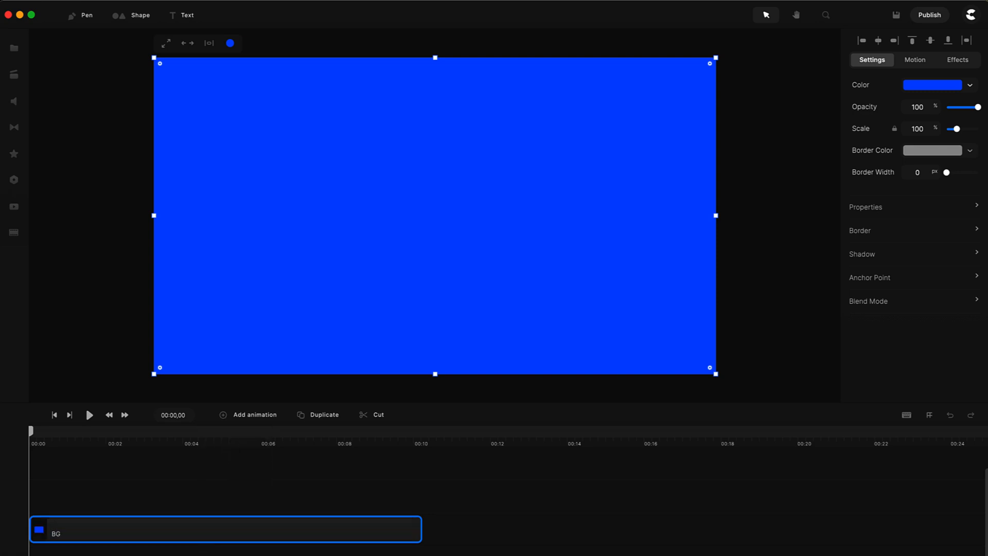
click(934, 85)
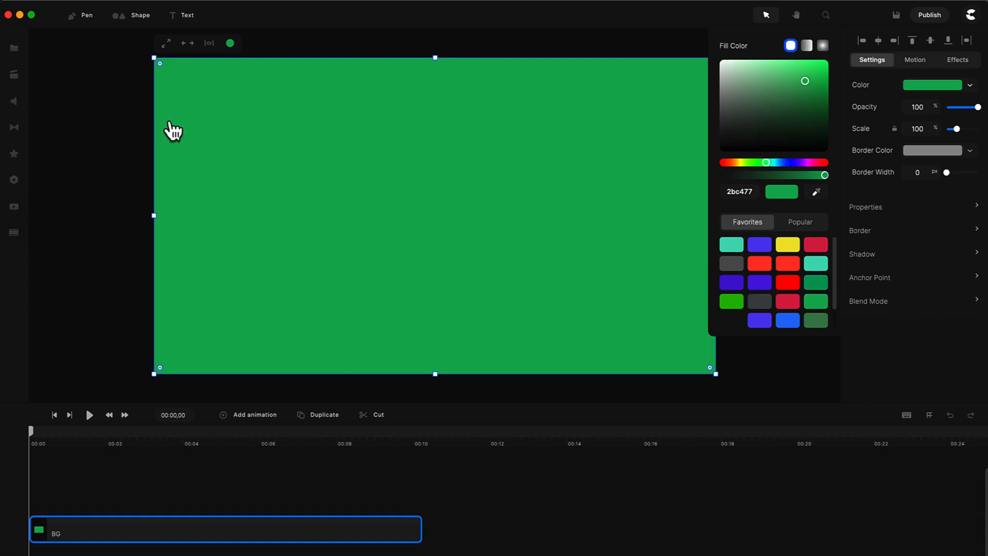
Add a white 'Magnifying Glass Effect' text layer and centre it on the green canvas
click(187, 16)
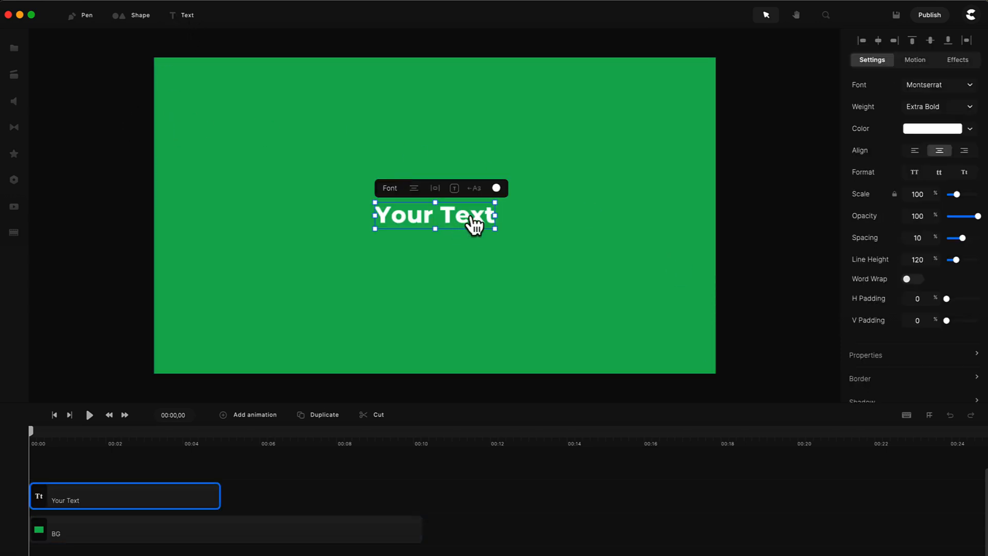
text(Magnifying Glass Effect)
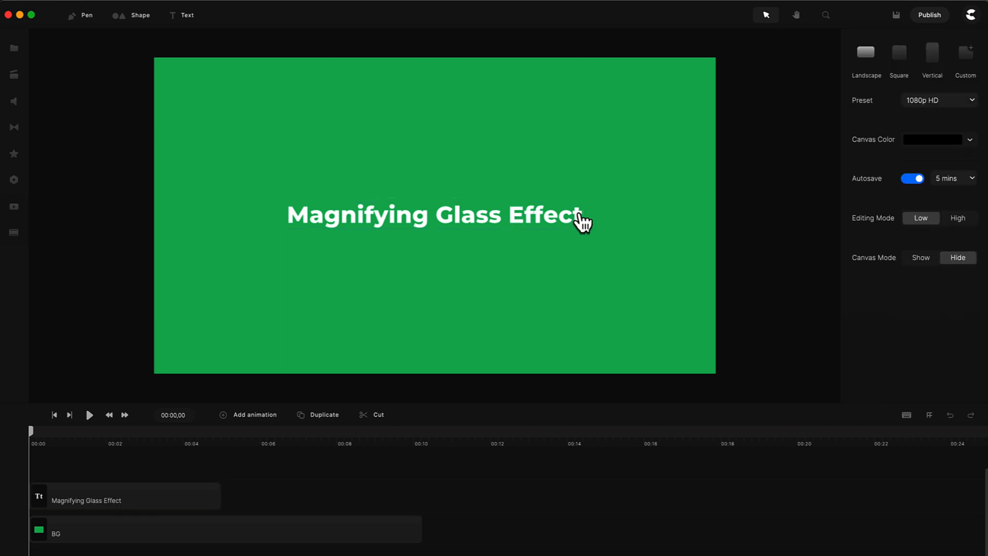
click(435, 214)
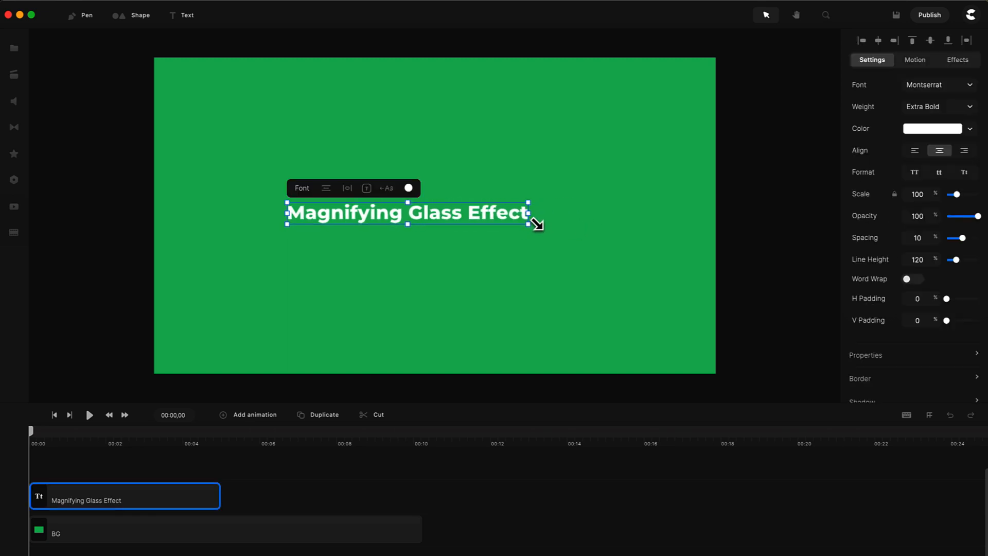
drag(534, 222, 556, 231)
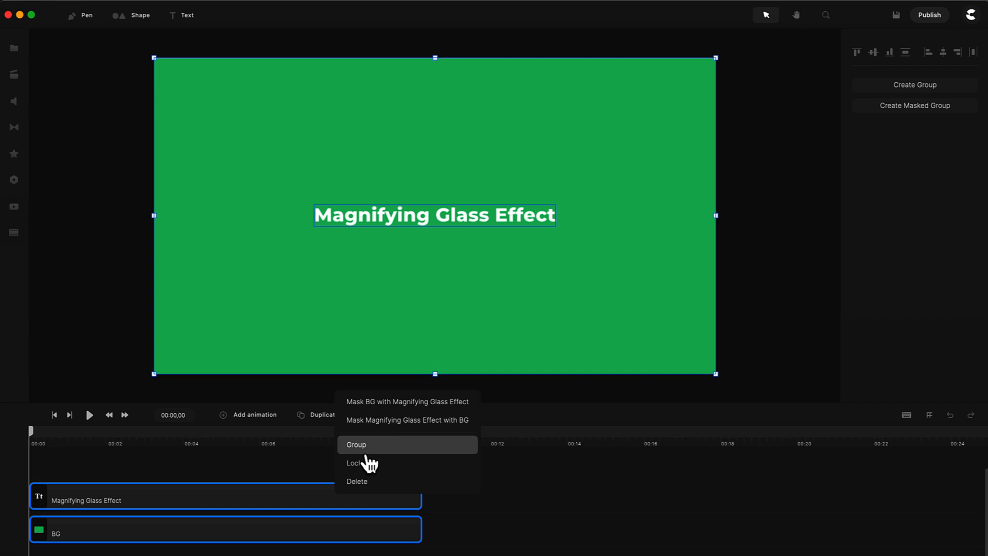
Group BG and the title as SCENE, then duplicate the group as MAGNIFY
click(357, 445)
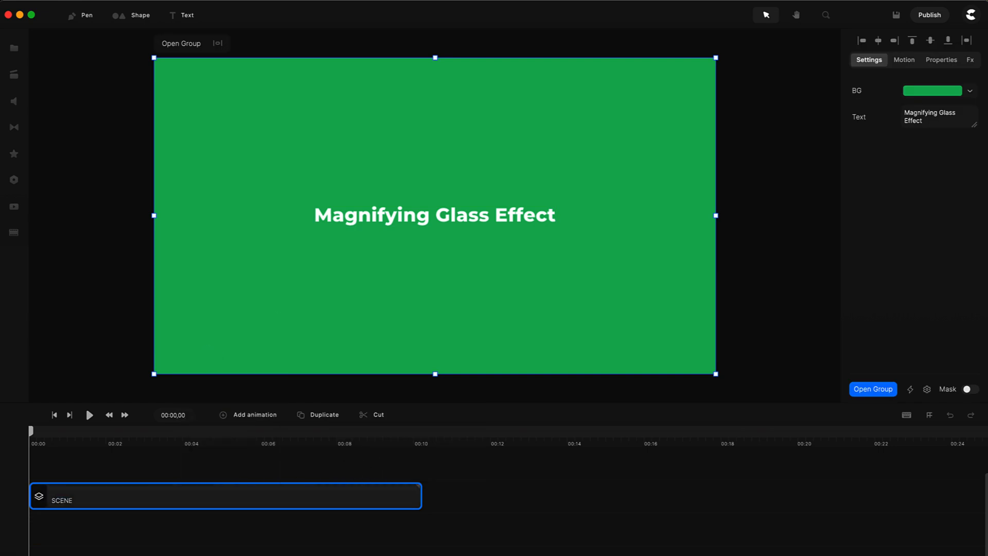
mouse_move(490, 258)
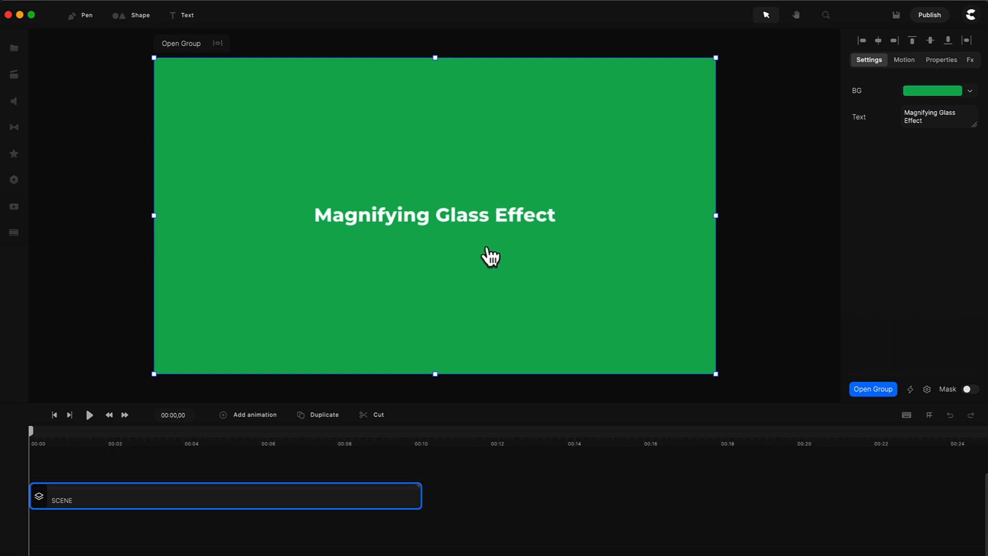
mouse_move(324, 425)
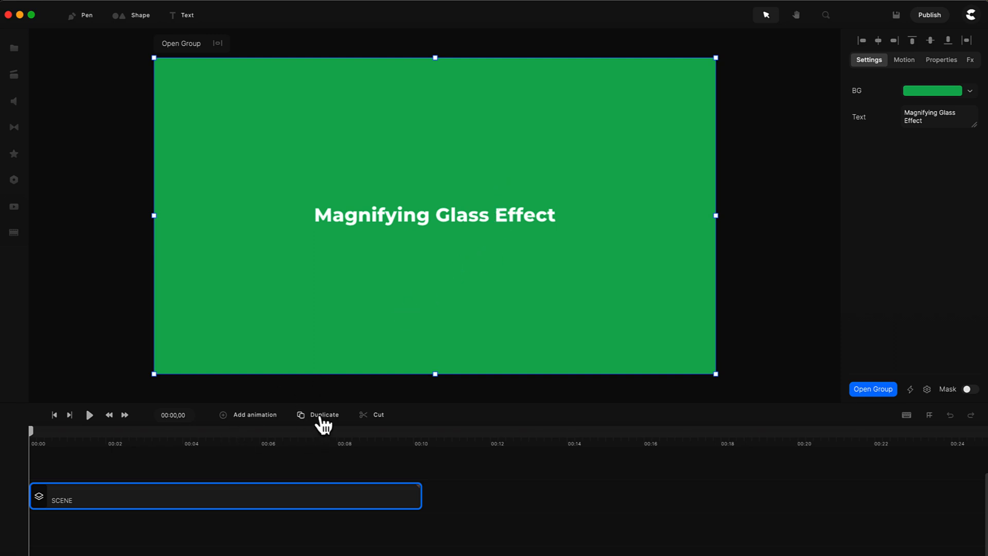
click(323, 415)
text(MAGNIFY)
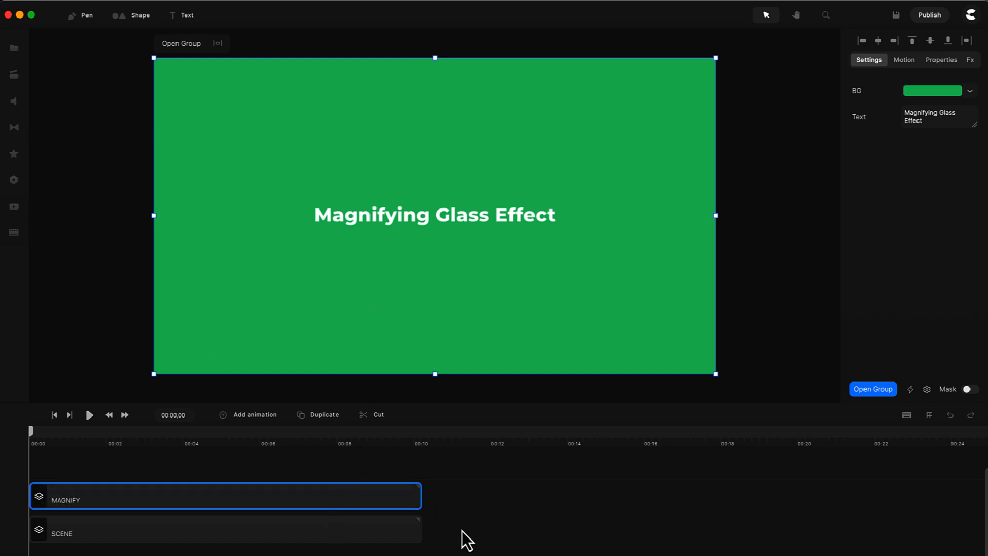
mouse_move(613, 201)
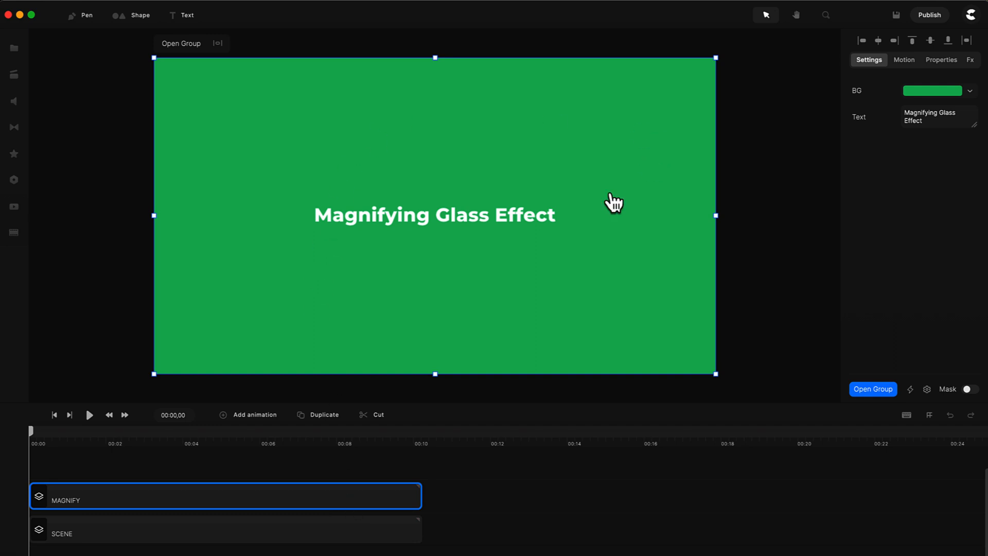
mouse_move(375, 246)
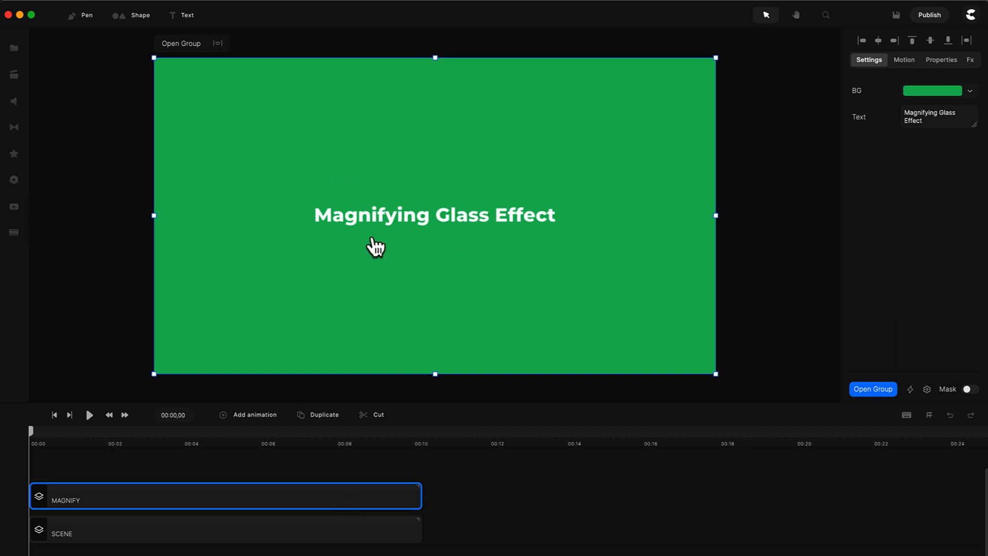
mouse_move(322, 318)
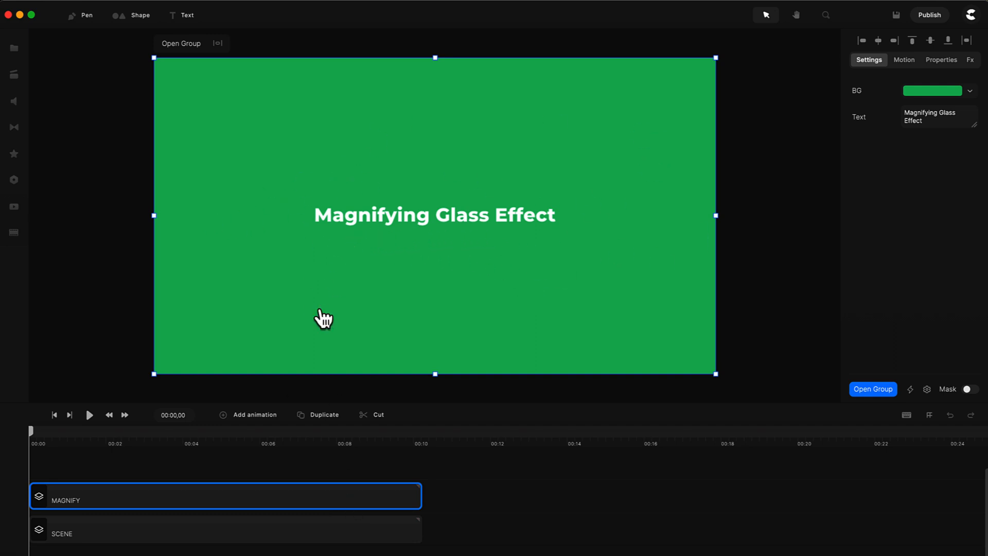
mouse_move(199, 511)
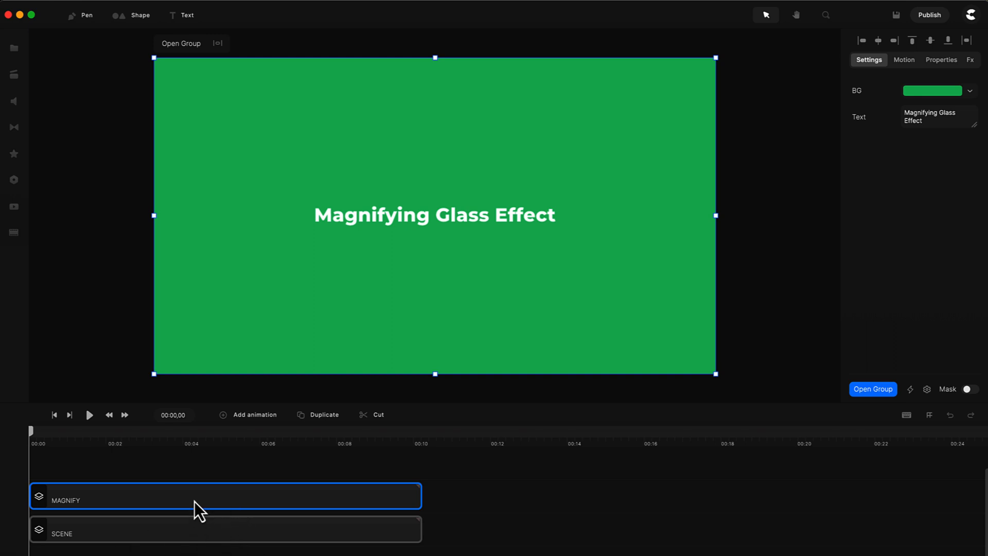
Add a circle shape over the title and scale the MAGNIFY group to 152%
click(225, 532)
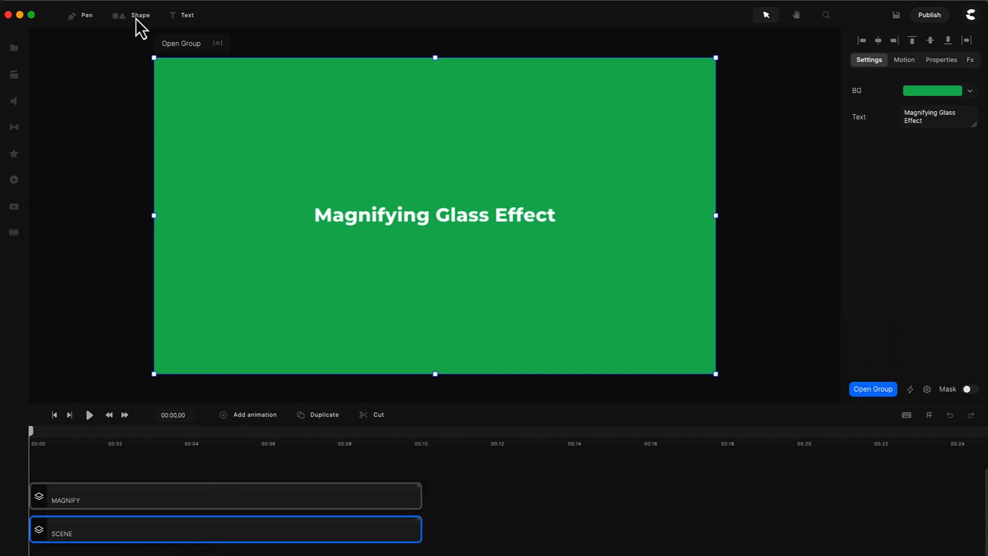
click(141, 15)
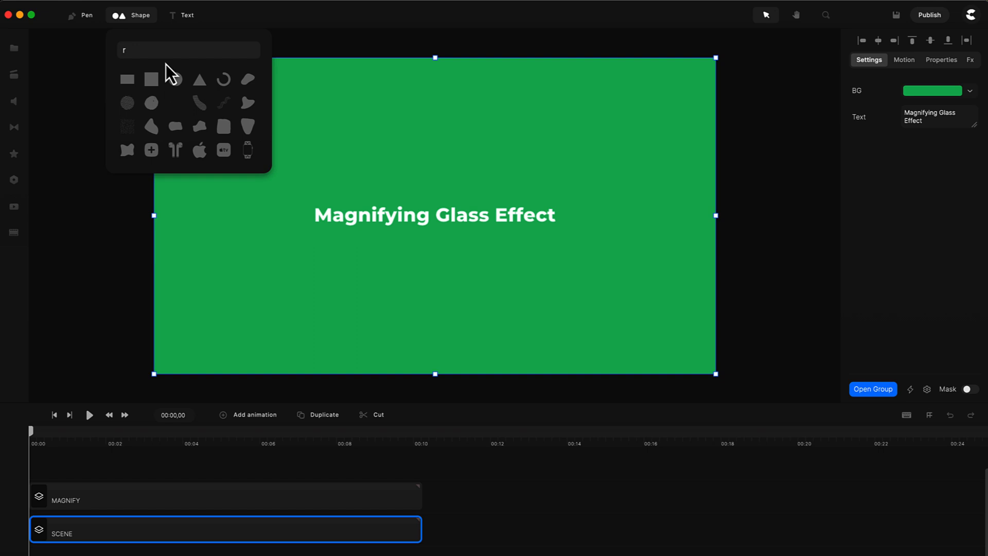
click(175, 79)
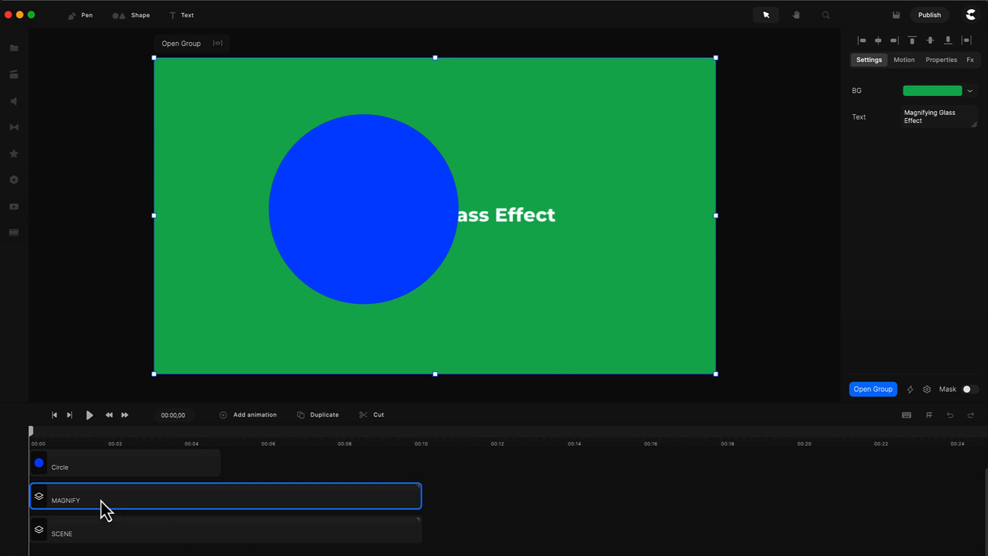
mouse_move(428, 477)
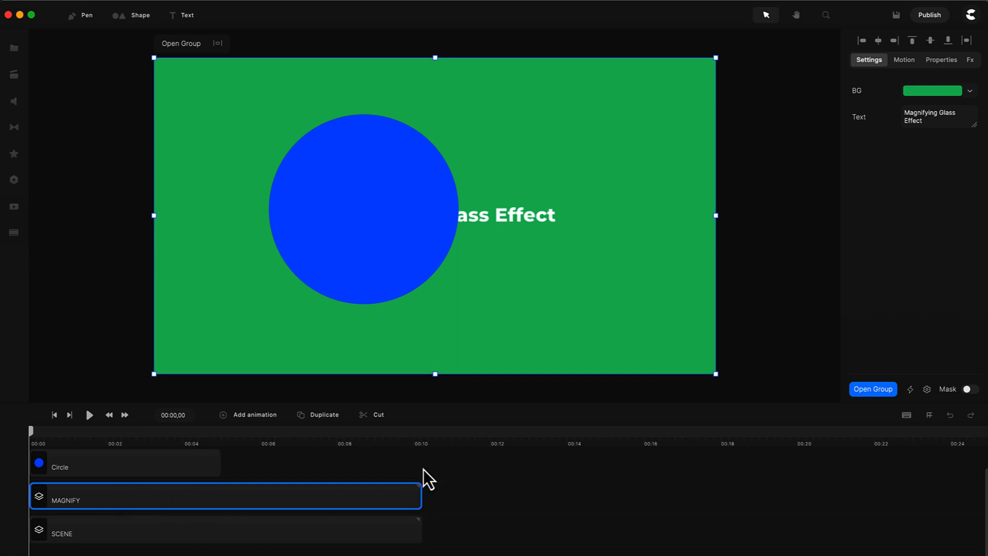
click(941, 60)
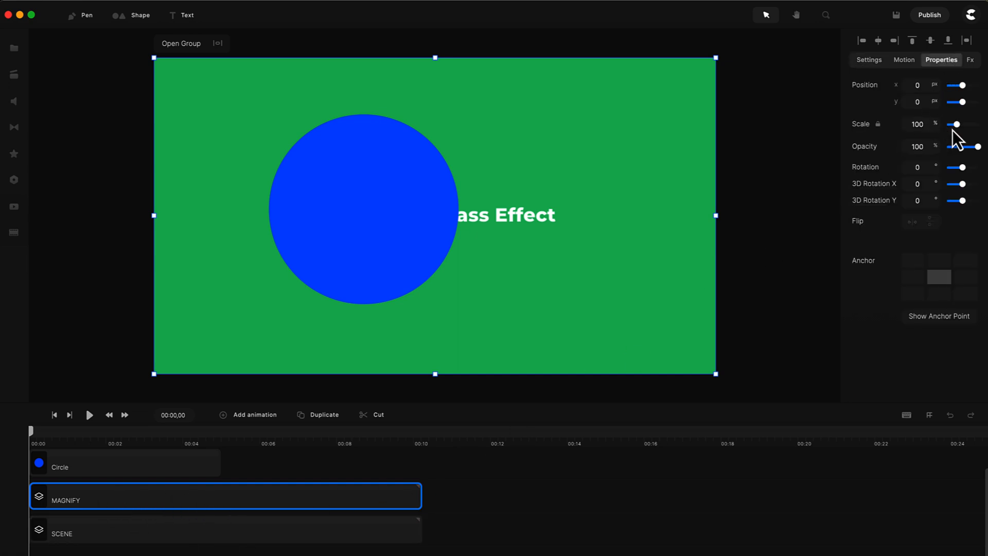
drag(957, 125, 980, 125)
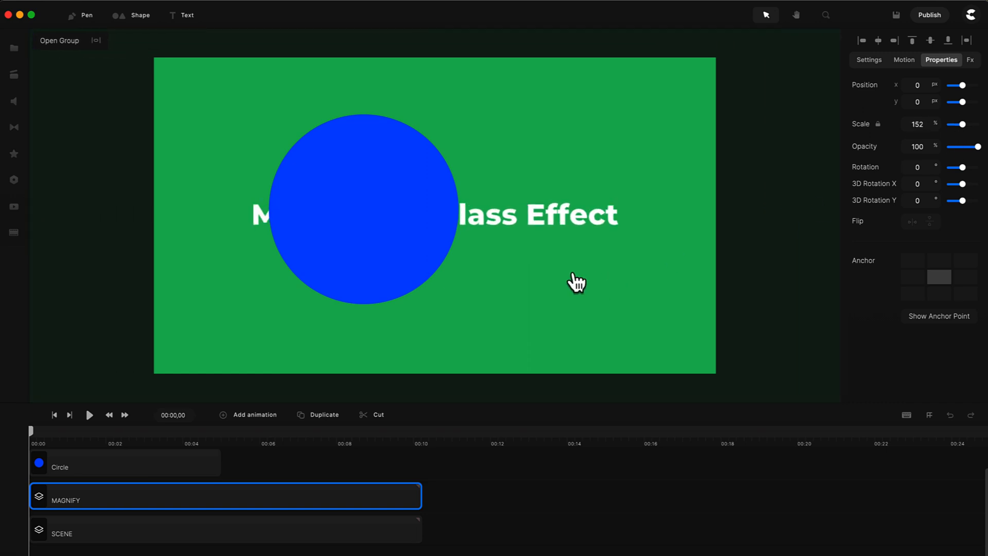
mouse_move(571, 261)
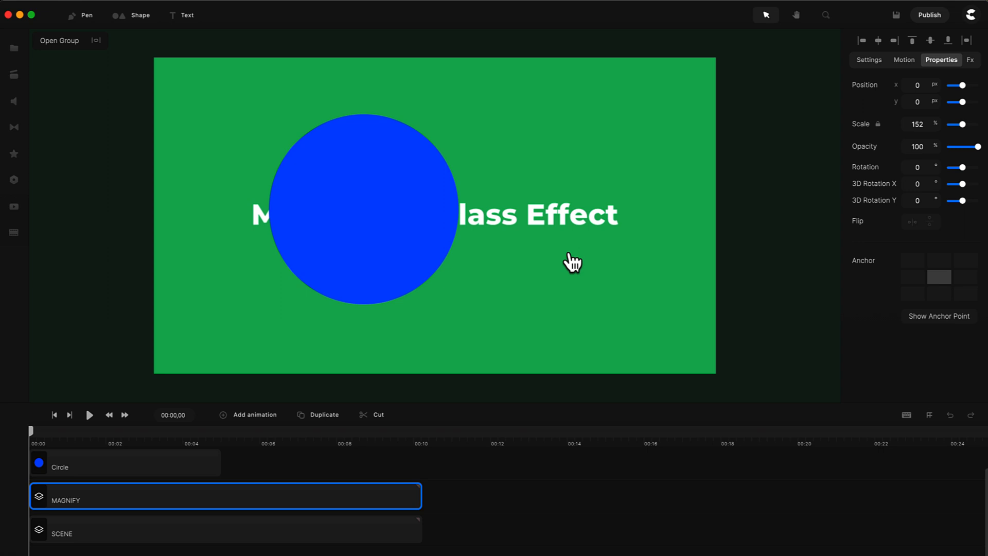
mouse_move(567, 219)
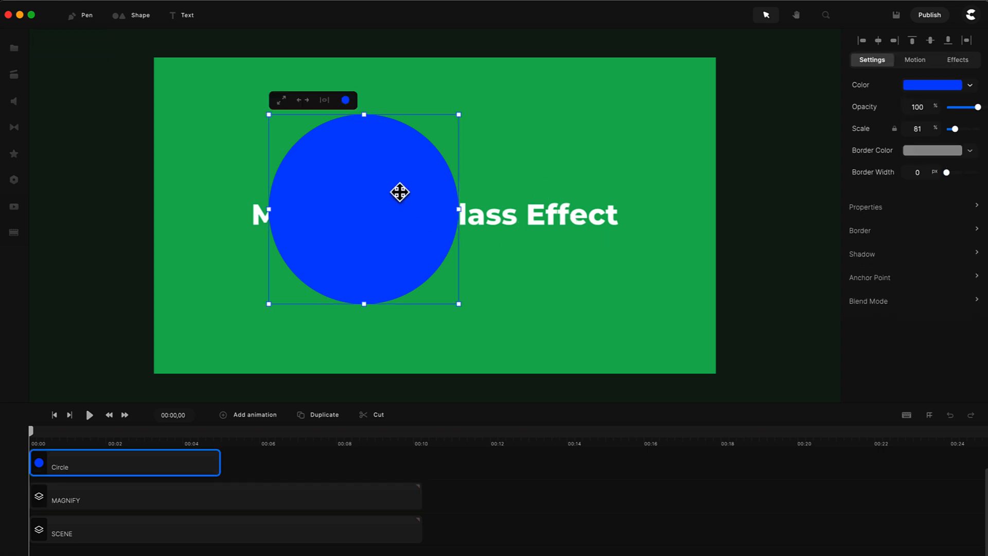
mouse_move(454, 488)
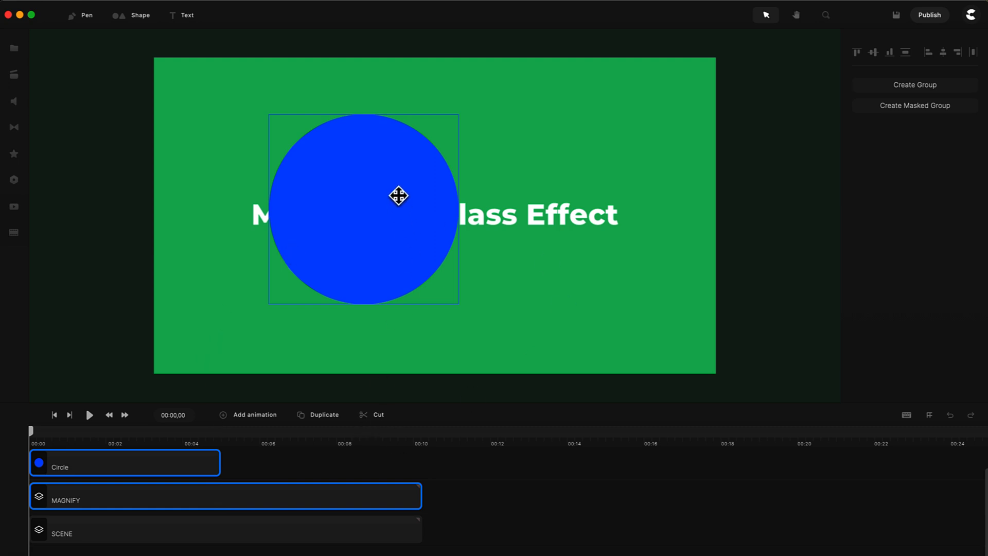
Mask the MAGNIFY group with the circle so the enlarged text shows only inside it
right_click(399, 195)
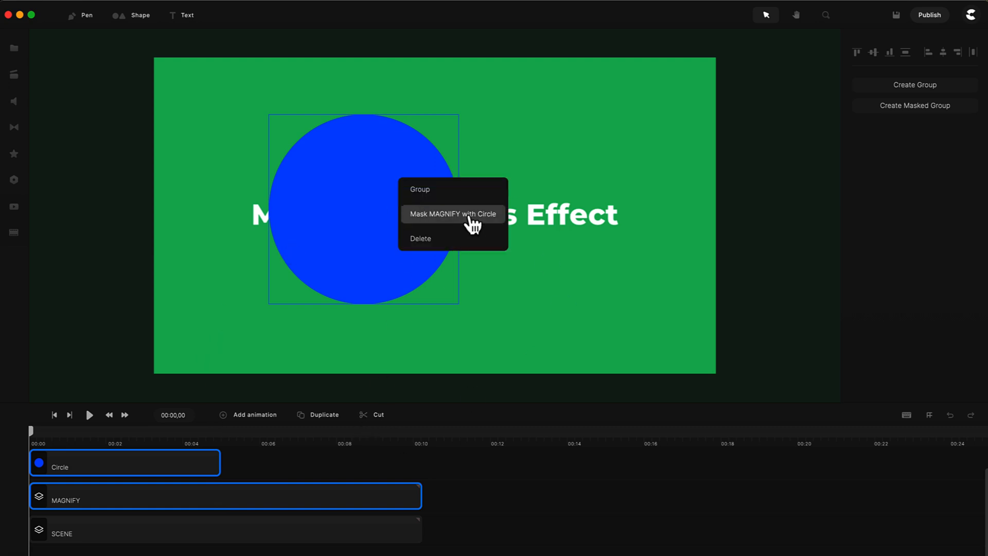
click(450, 214)
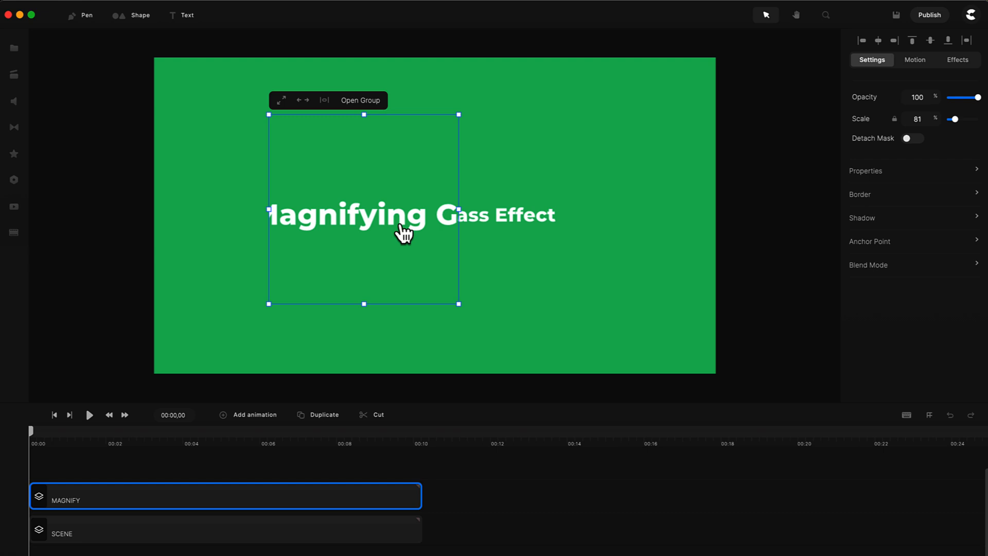
mouse_move(451, 237)
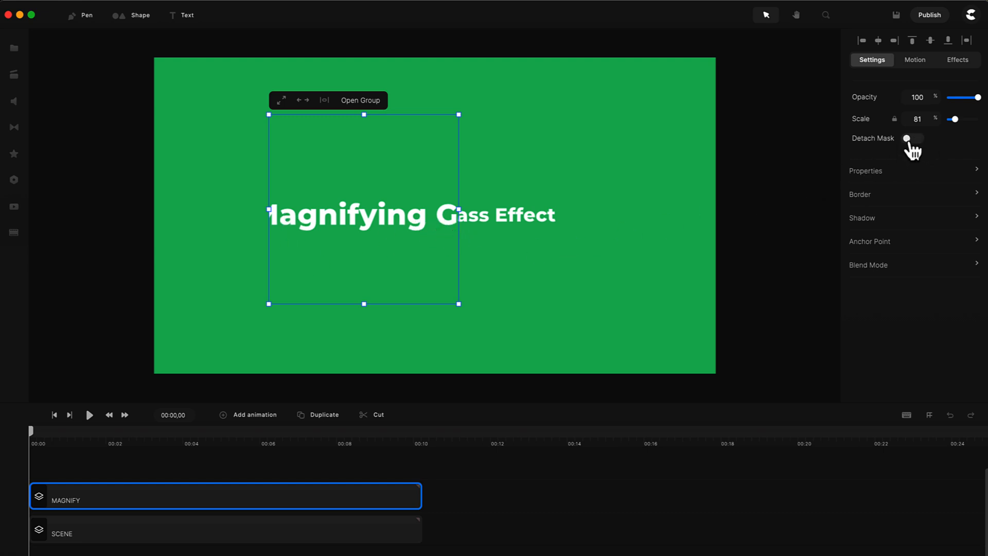
Detach the mask, give the circle a 20 px white (ffffff) border and slide it across the text
click(911, 138)
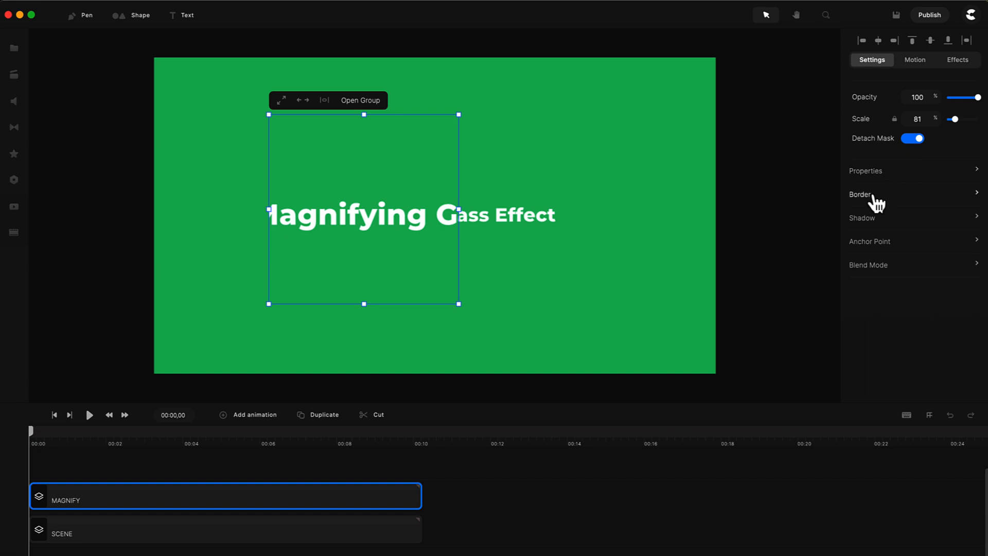
click(860, 194)
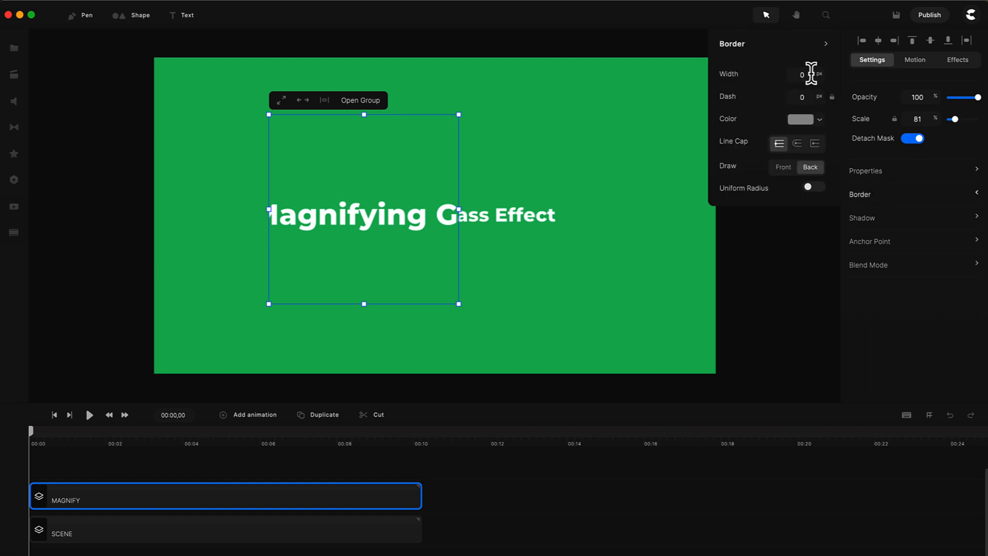
text(20)
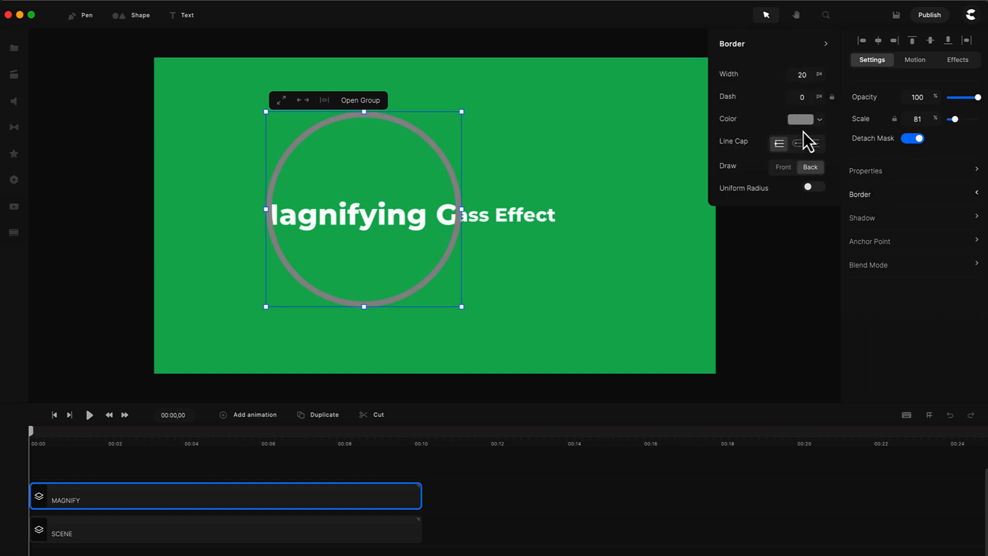
click(801, 120)
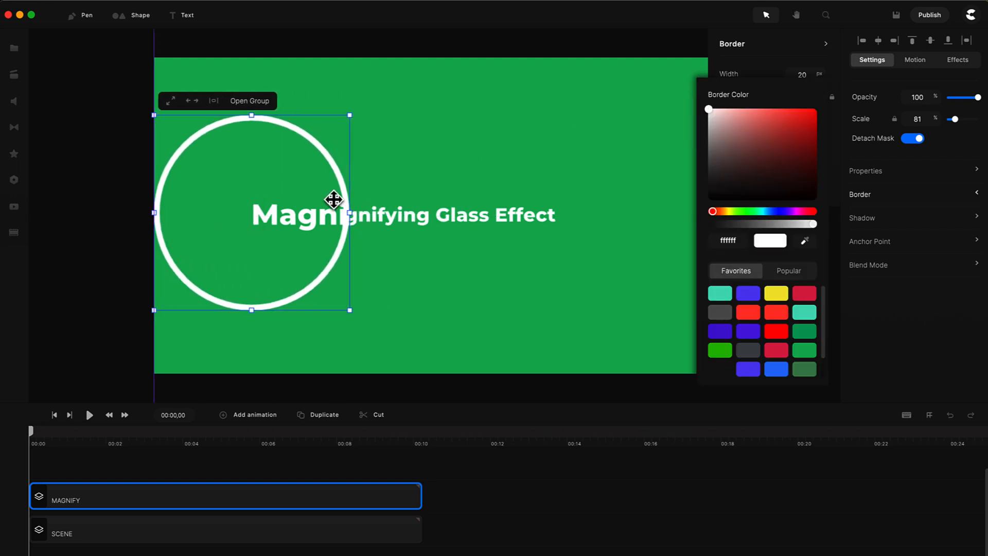
drag(328, 199, 359, 221)
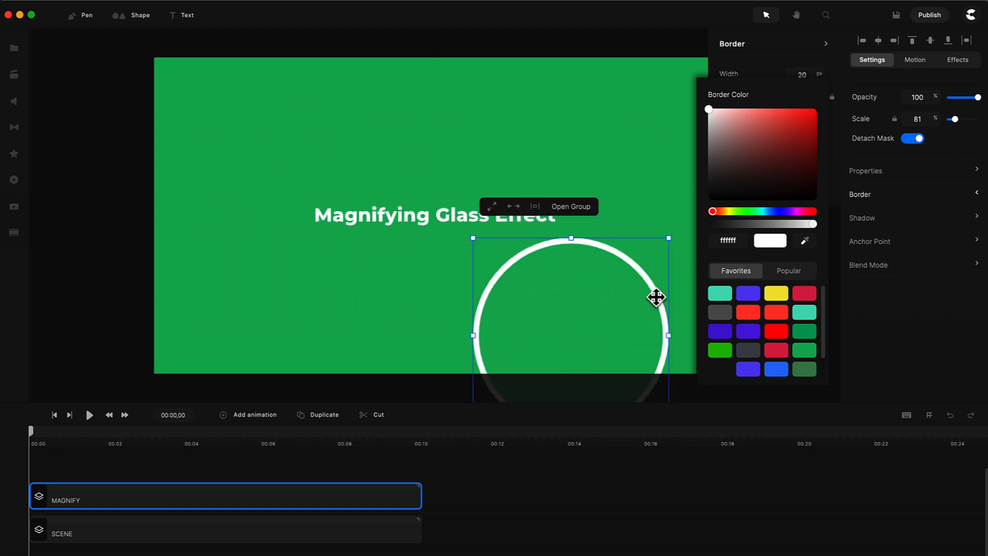
Drag the white-ringed magnifier off the canvas toward the lower left
drag(657, 298, 425, 194)
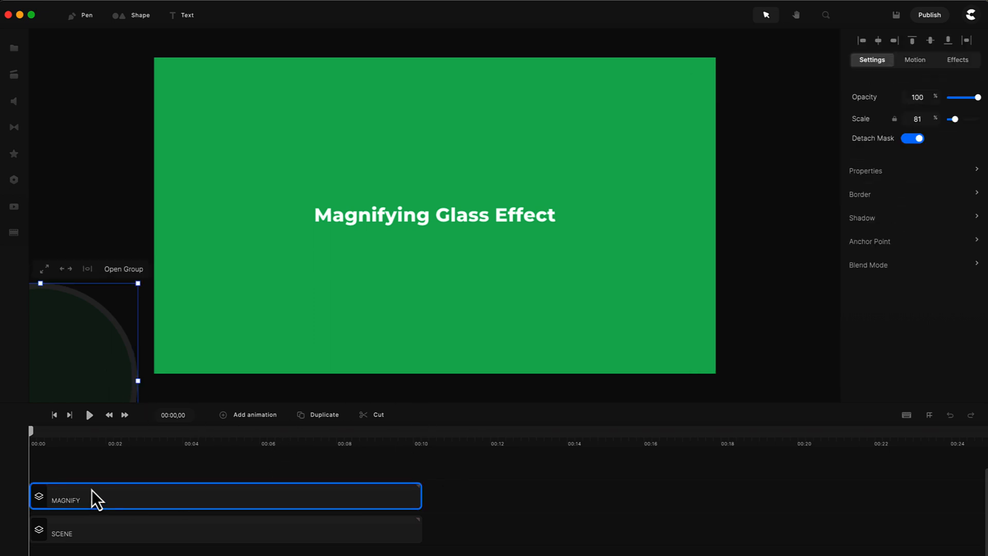
mouse_move(176, 296)
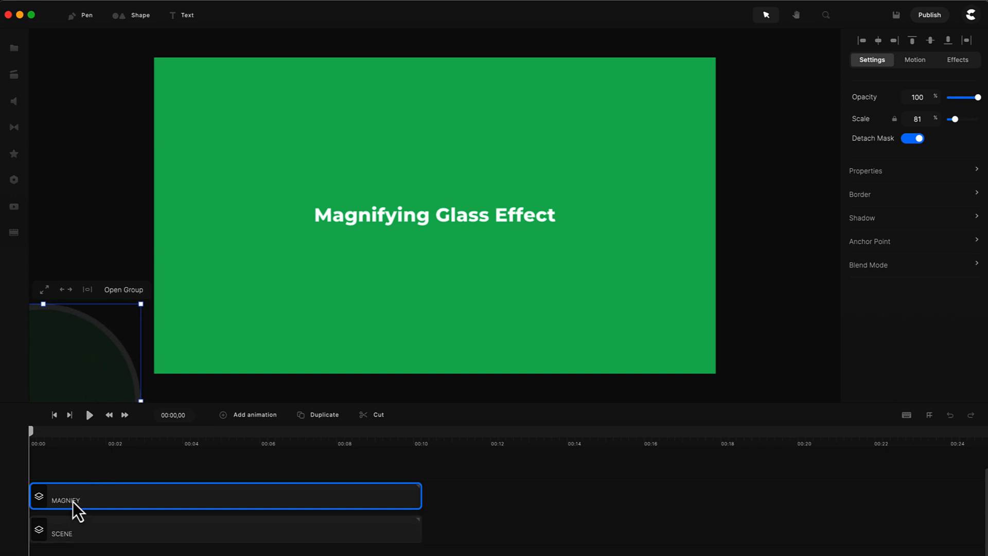
Start a keyframe animation on MAGNIFY with Slow Fast easing, placing the ring over the start of the text
click(255, 414)
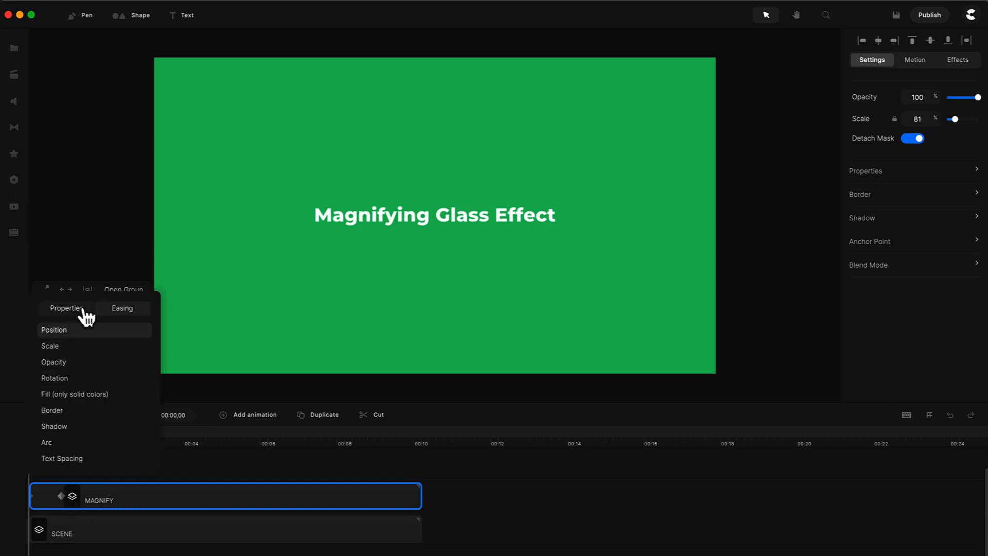
click(123, 308)
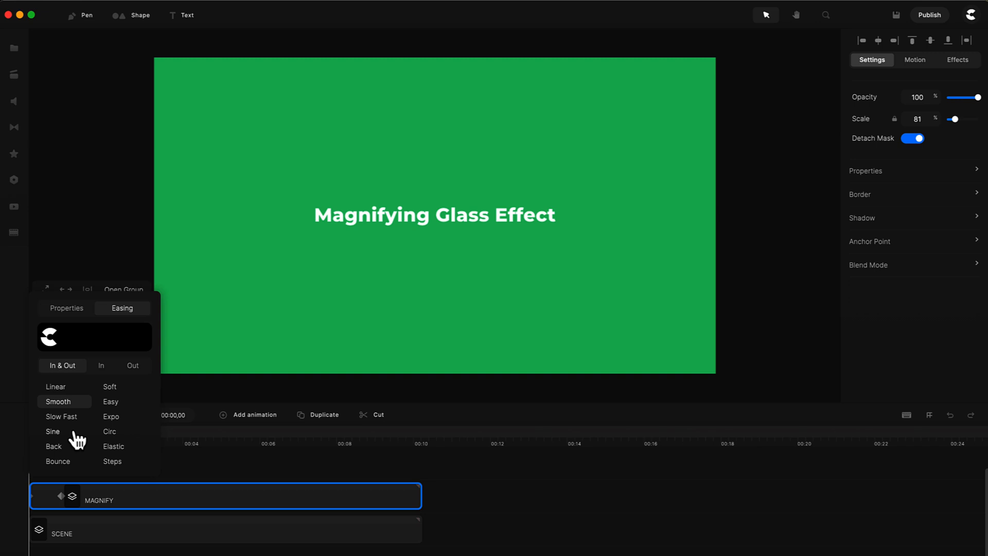
click(62, 416)
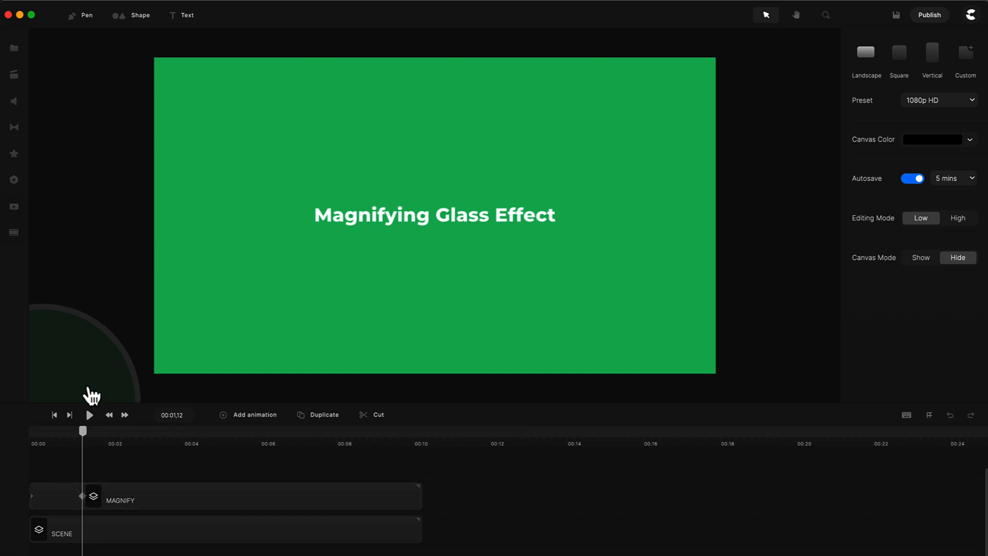
click(126, 500)
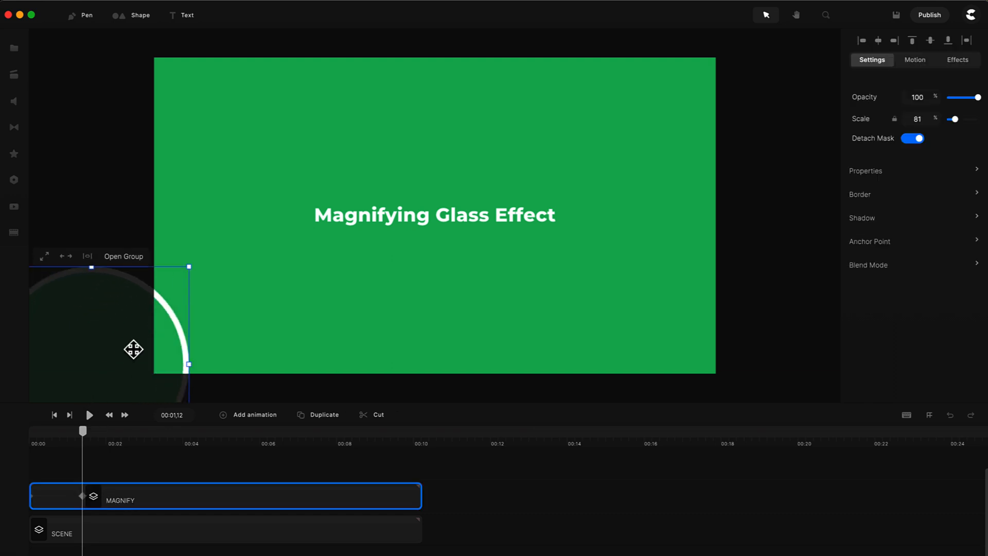
drag(134, 350, 358, 203)
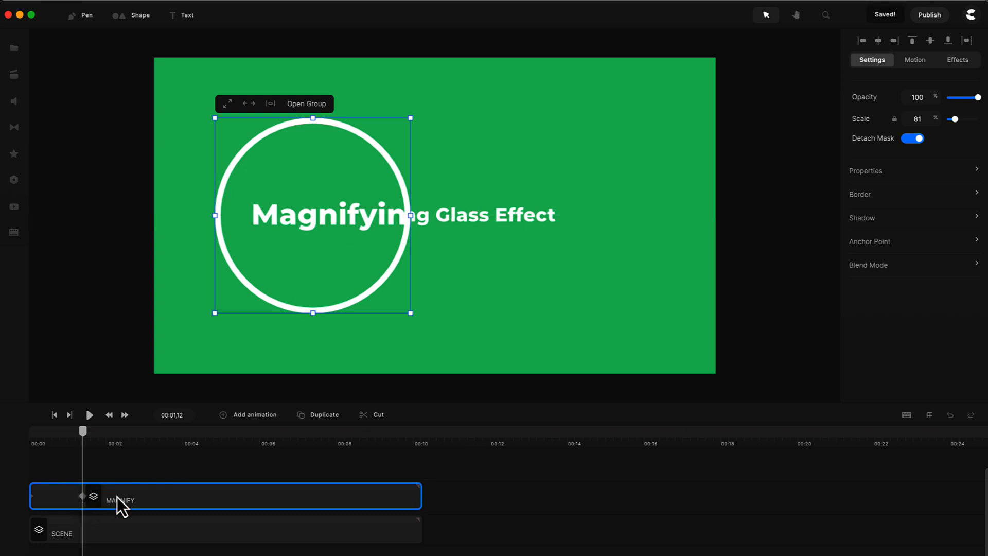
click(82, 495)
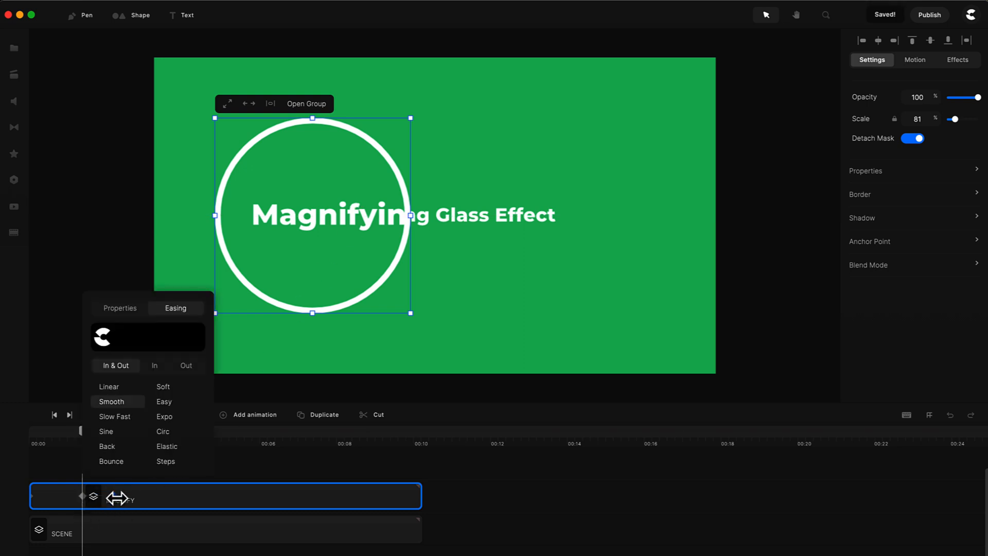
click(116, 416)
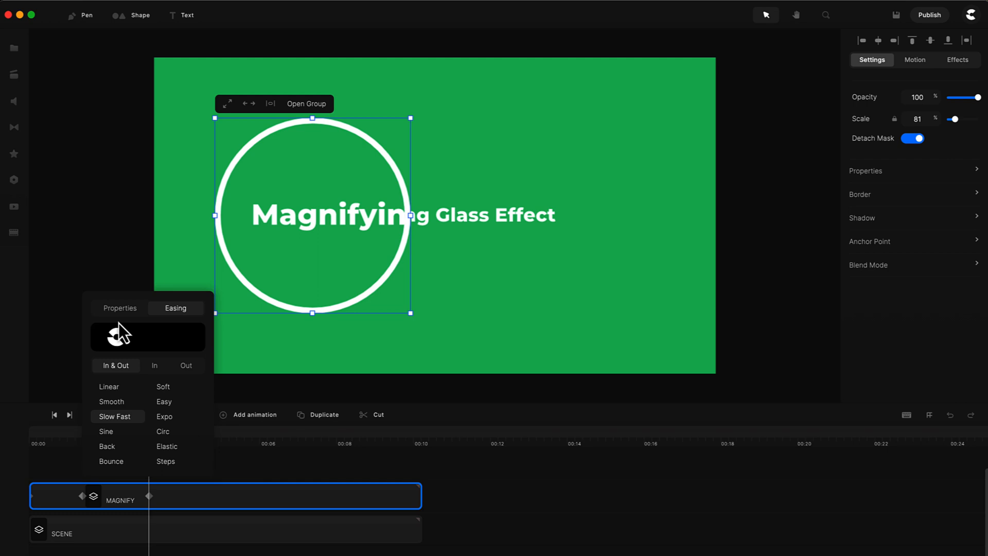
At about three seconds move the ring over the word Effect, then scrub the playhead onward
click(119, 308)
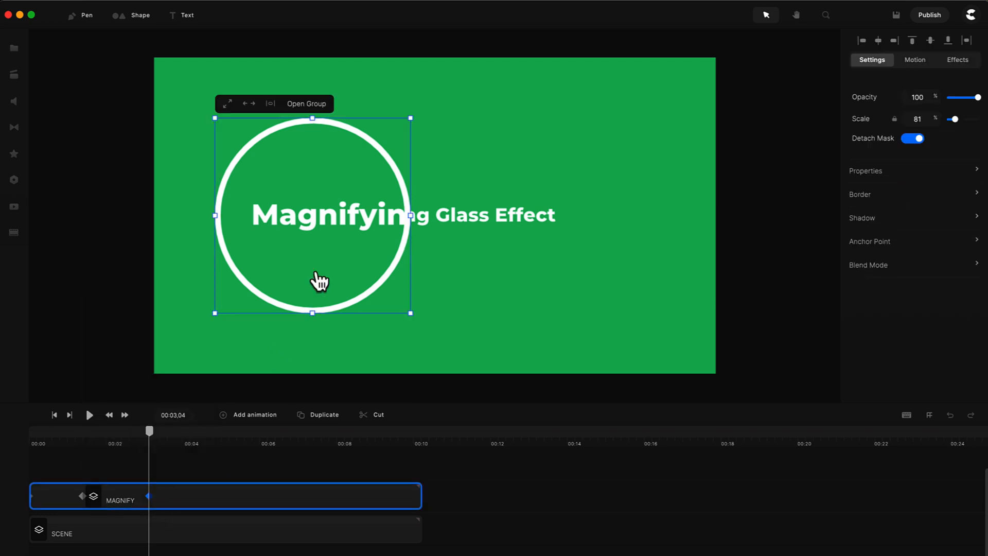
drag(320, 280, 569, 268)
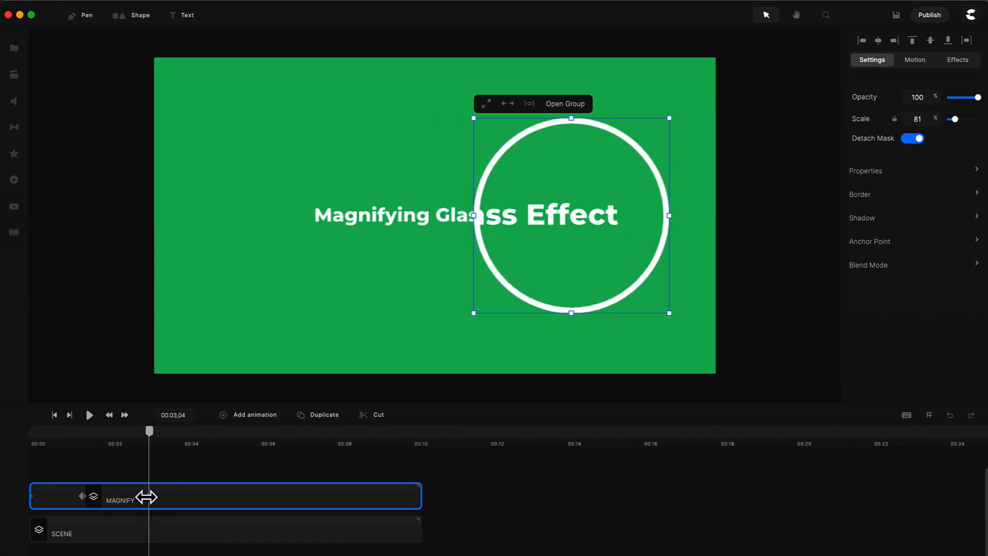
drag(149, 430, 177, 430)
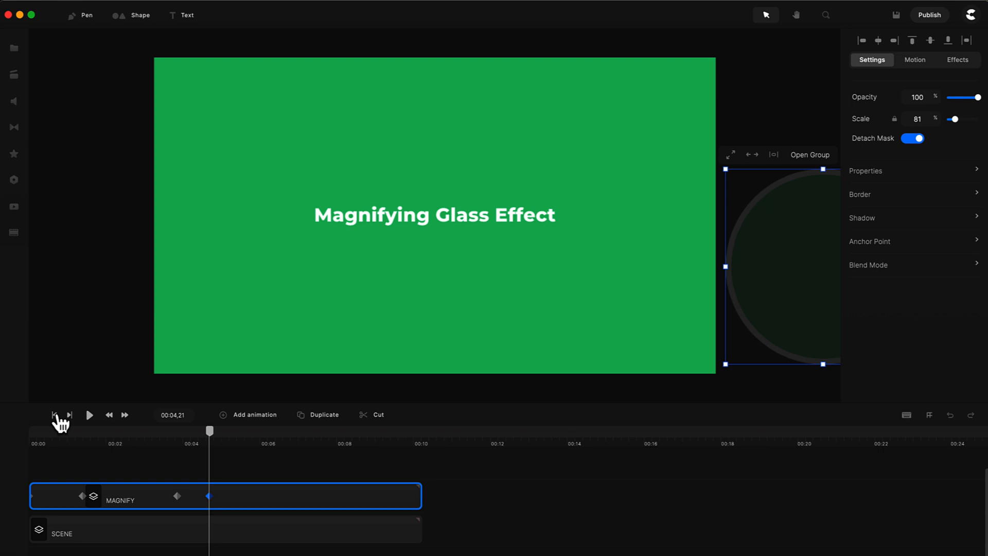
click(90, 415)
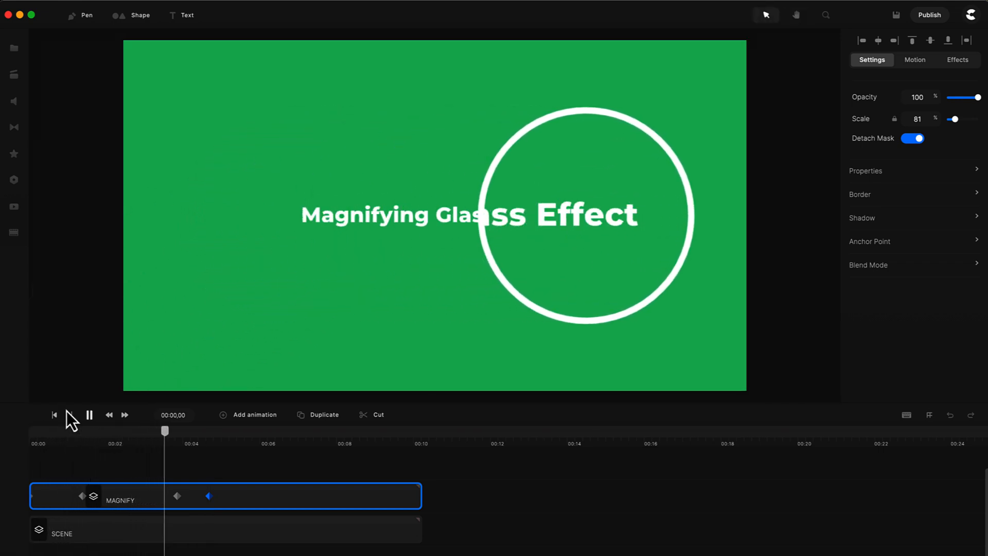
click(55, 415)
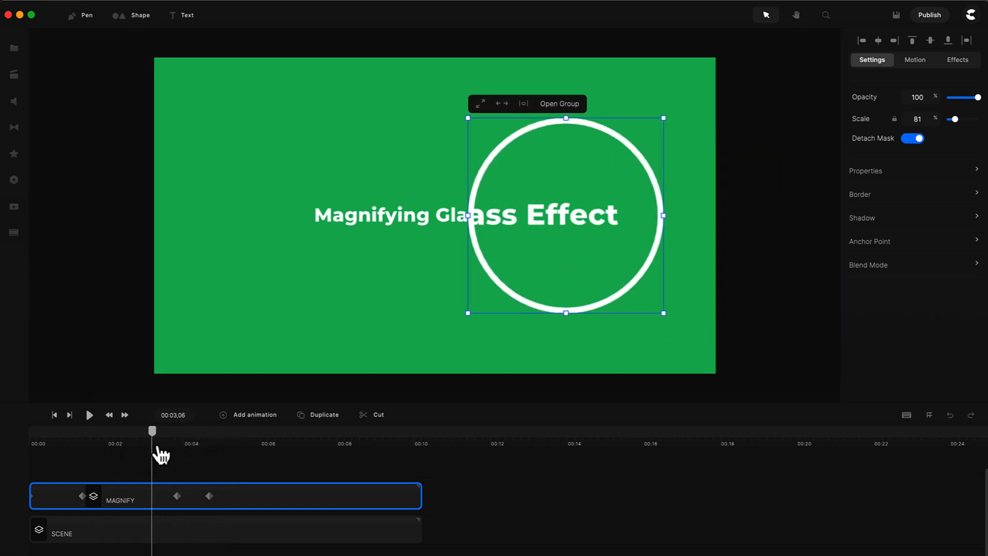
drag(152, 430, 81, 430)
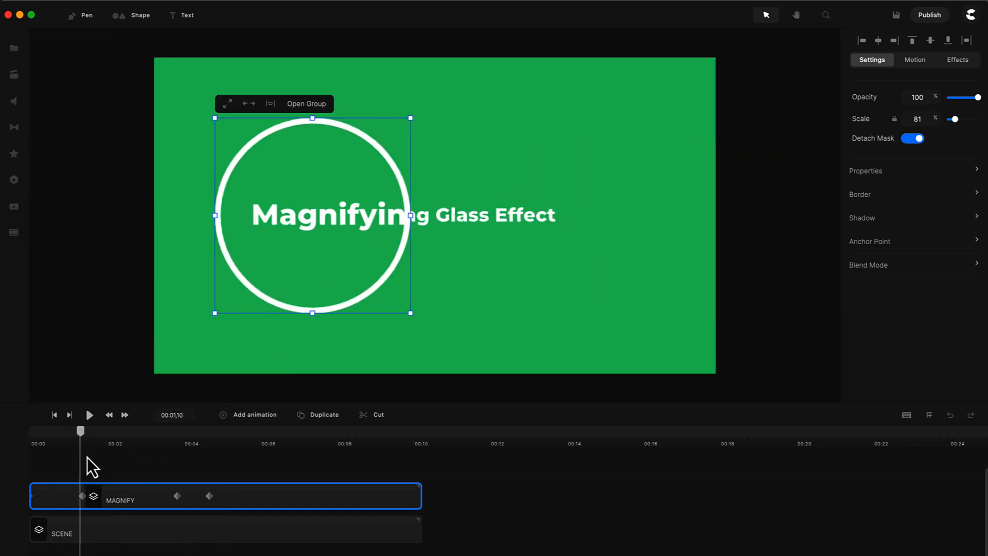
drag(80, 430, 131, 430)
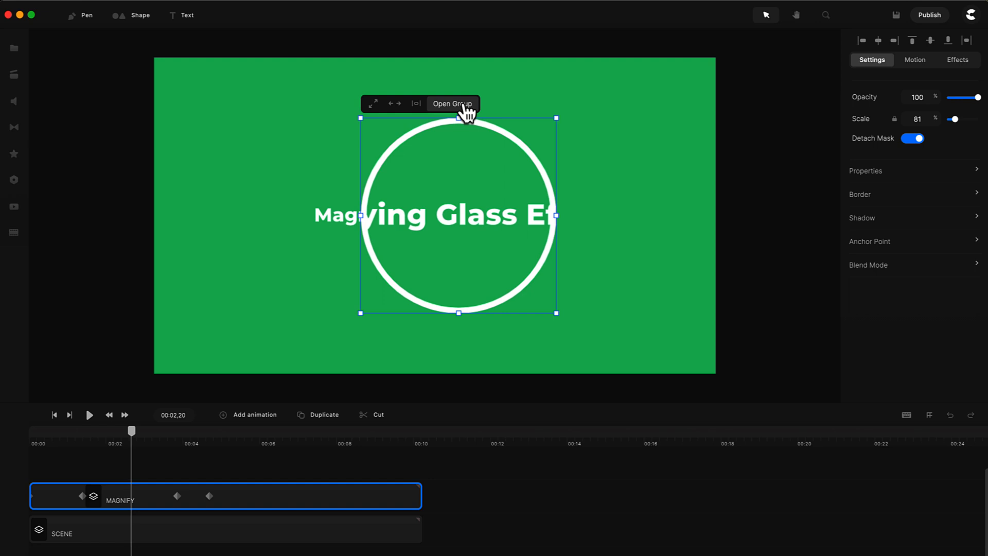
Open the magnifier group and add the Bird character from Characters > Animals
click(452, 103)
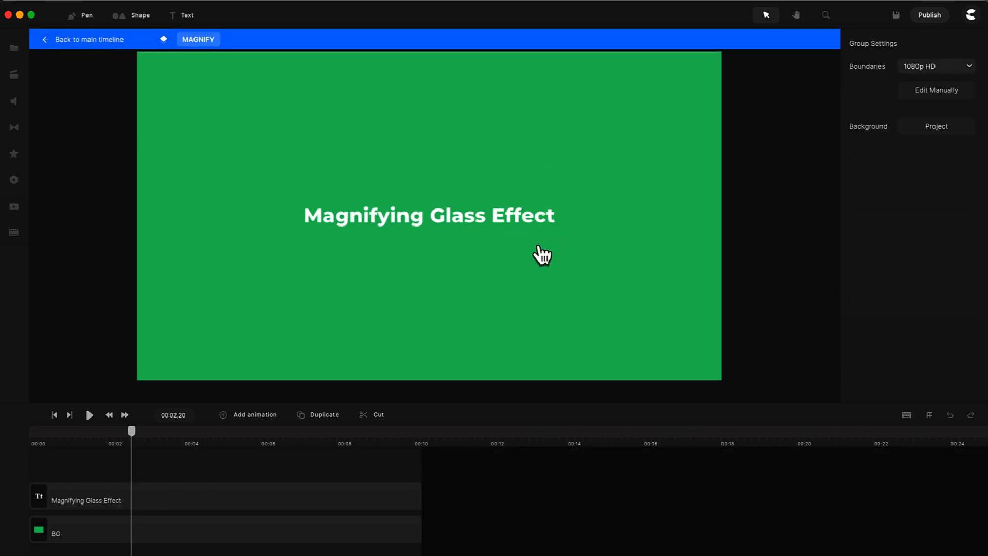
click(13, 74)
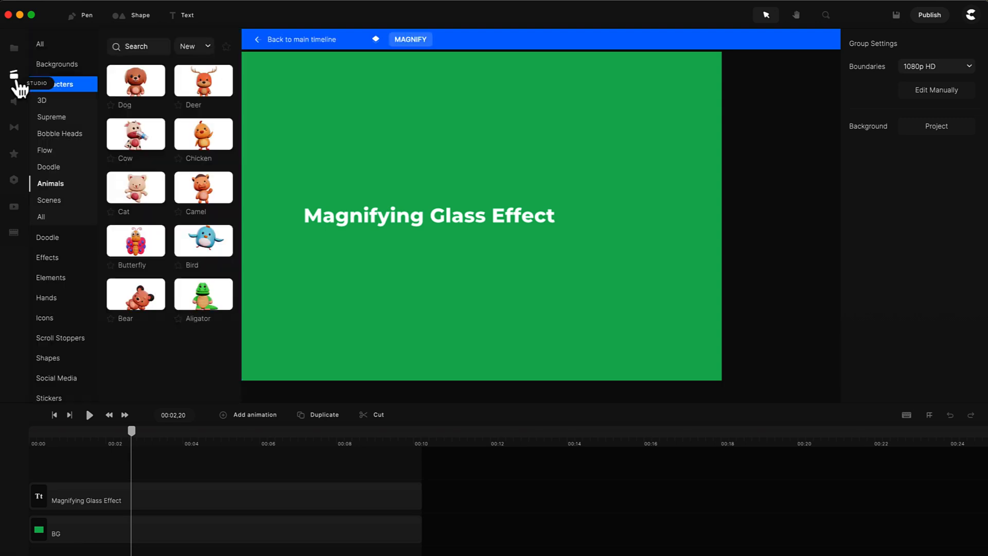
mouse_move(237, 249)
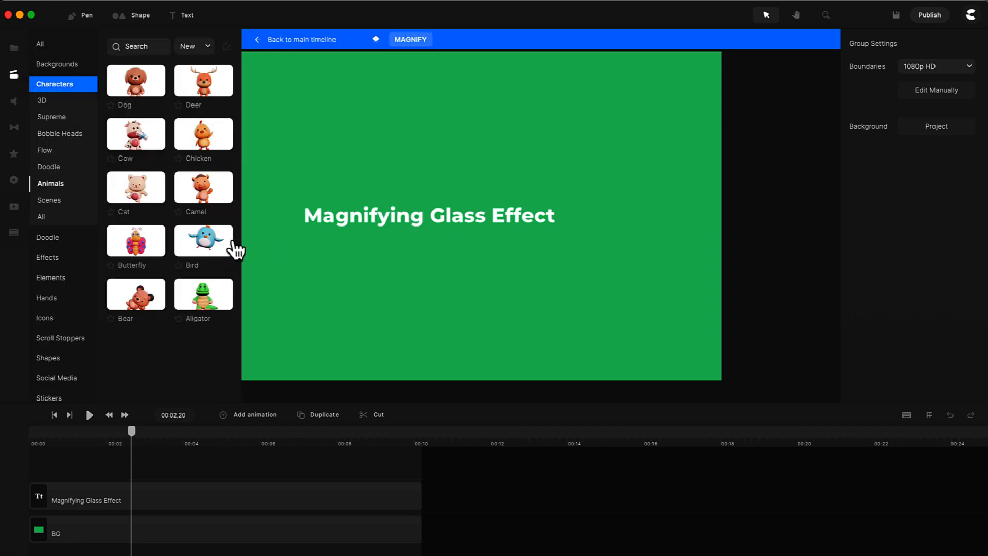
click(203, 239)
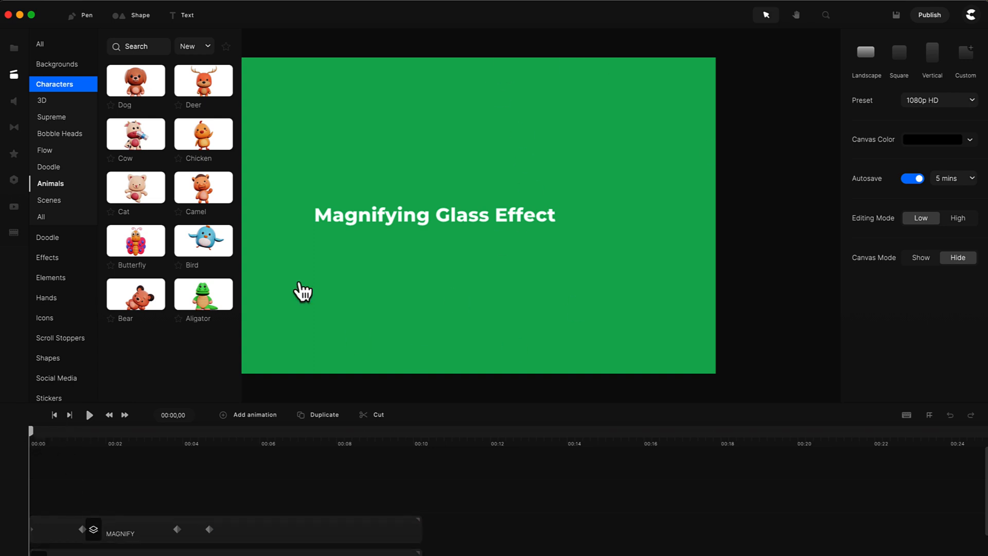
mouse_move(255, 500)
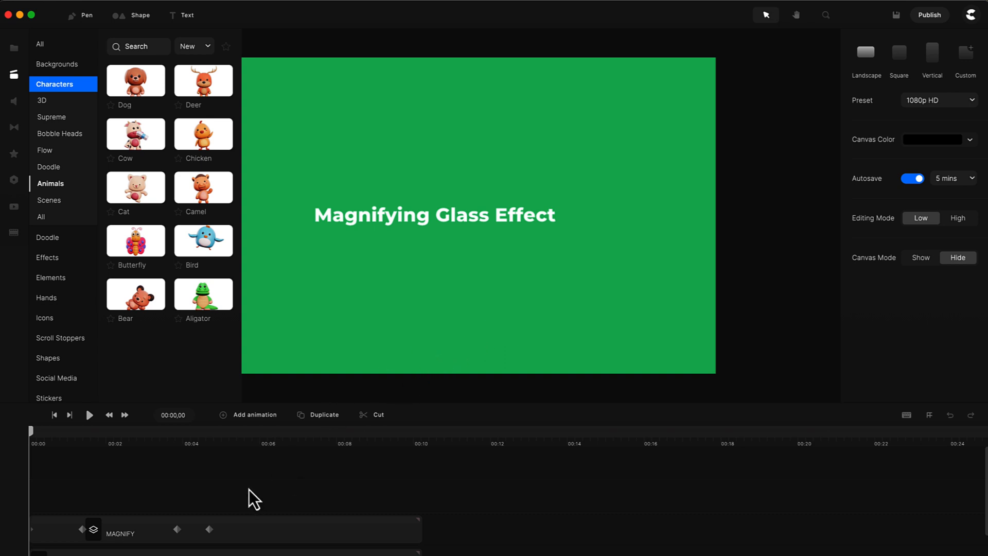
click(89, 414)
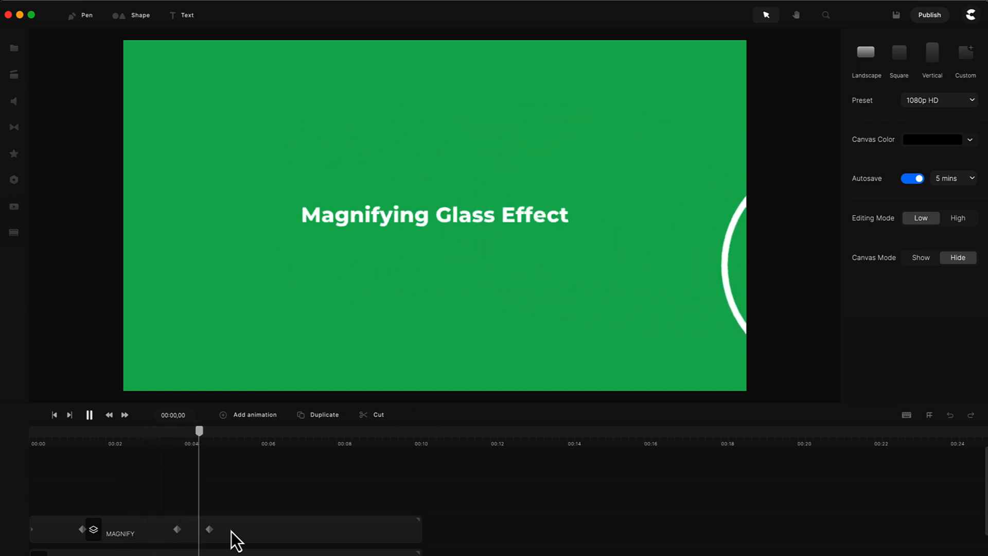
click(89, 415)
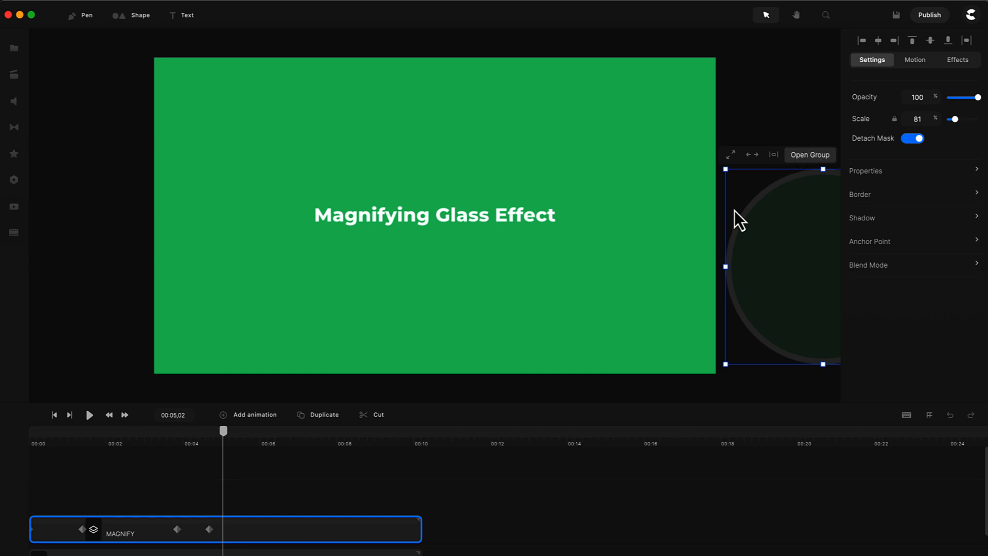
click(810, 155)
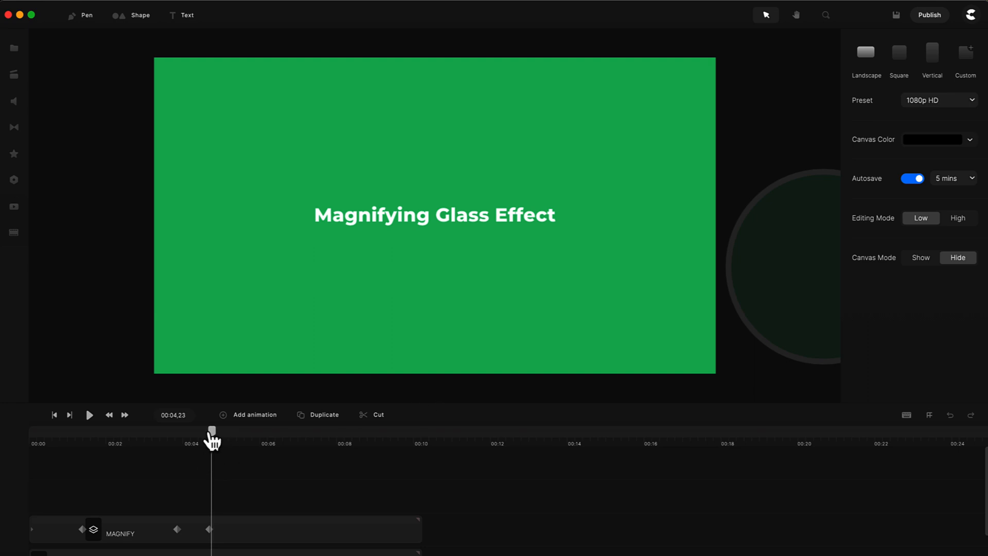
drag(212, 433, 172, 432)
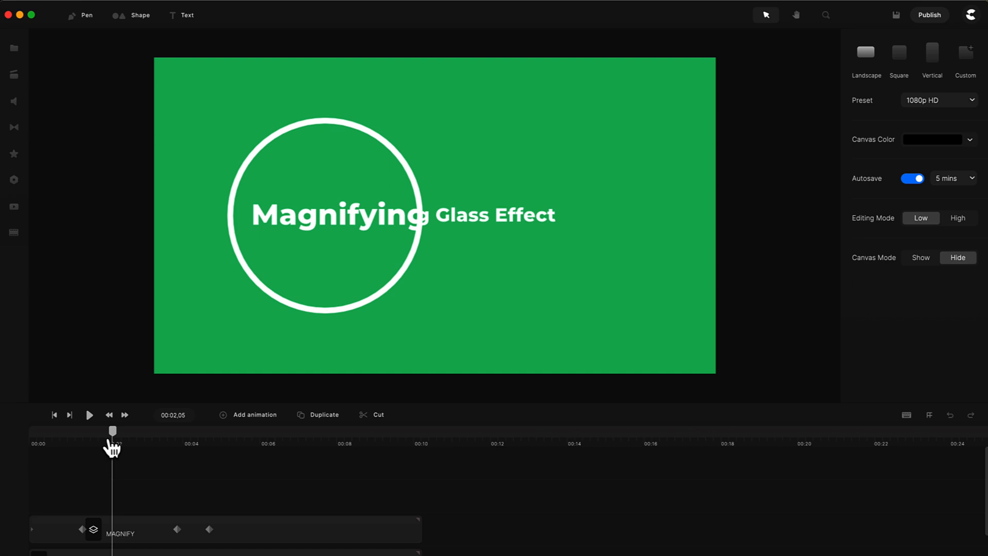
drag(113, 430, 177, 430)
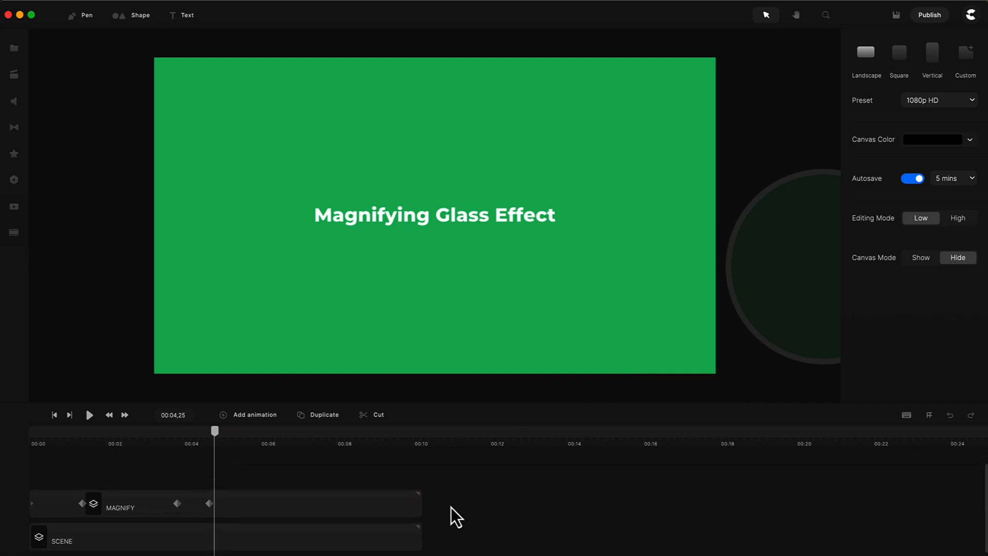
click(61, 540)
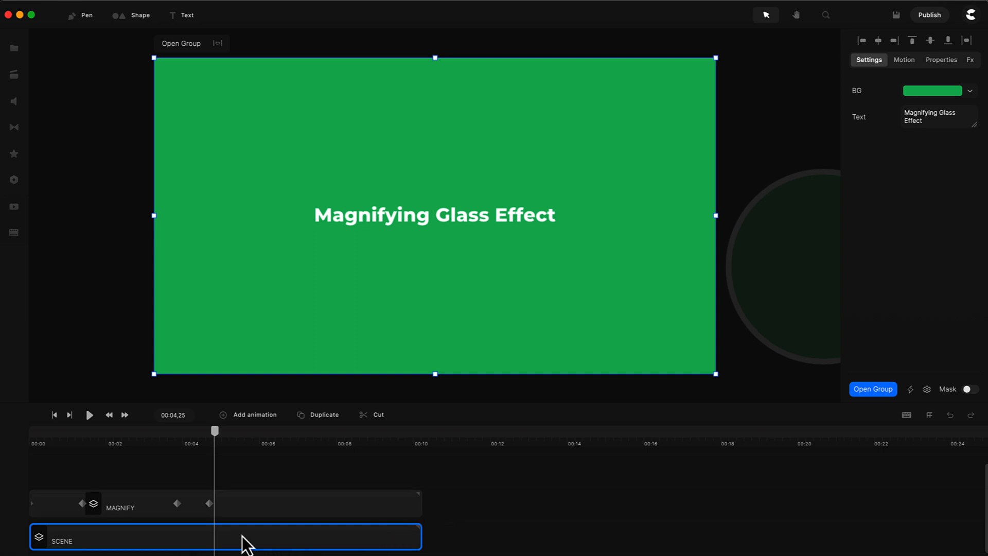
mouse_move(310, 547)
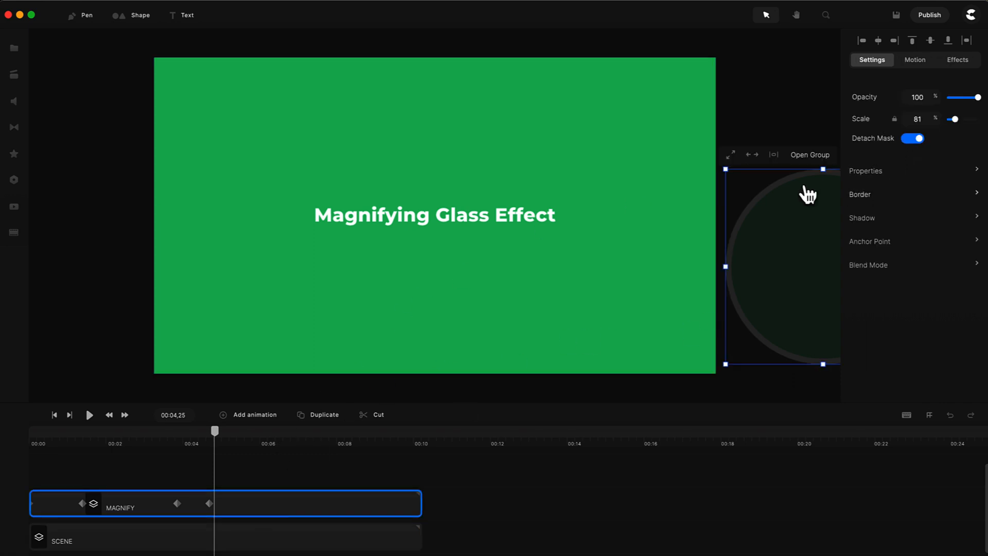
mouse_move(419, 264)
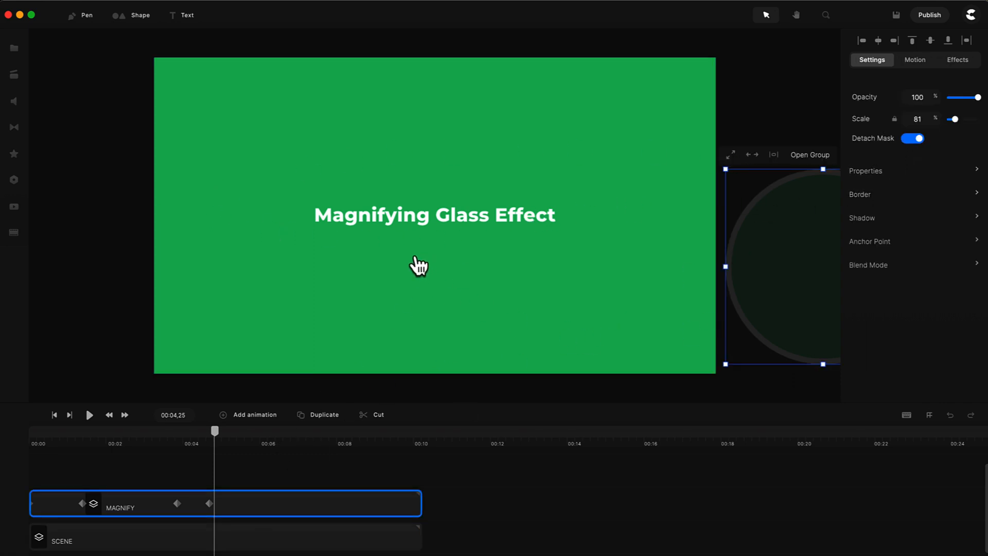
mouse_move(367, 227)
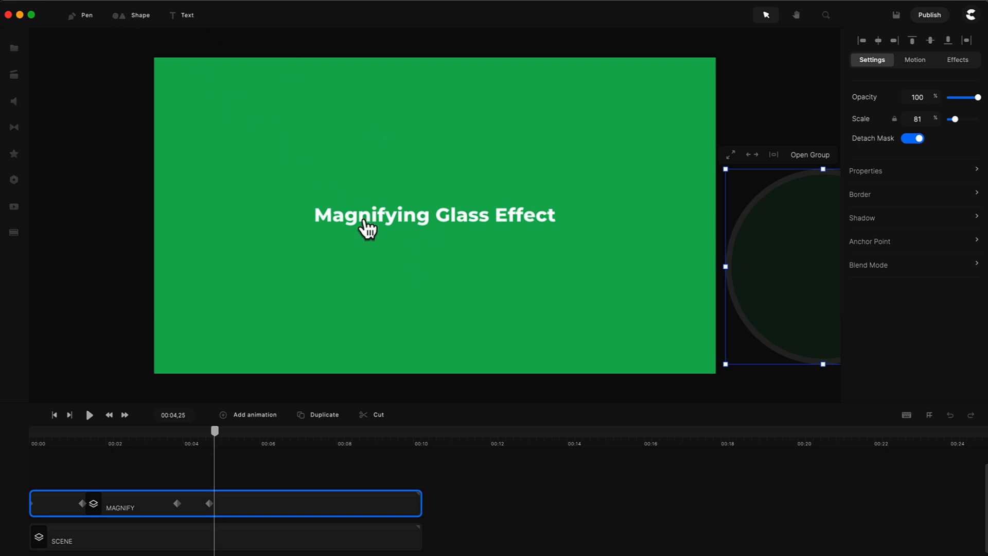
mouse_move(301, 520)
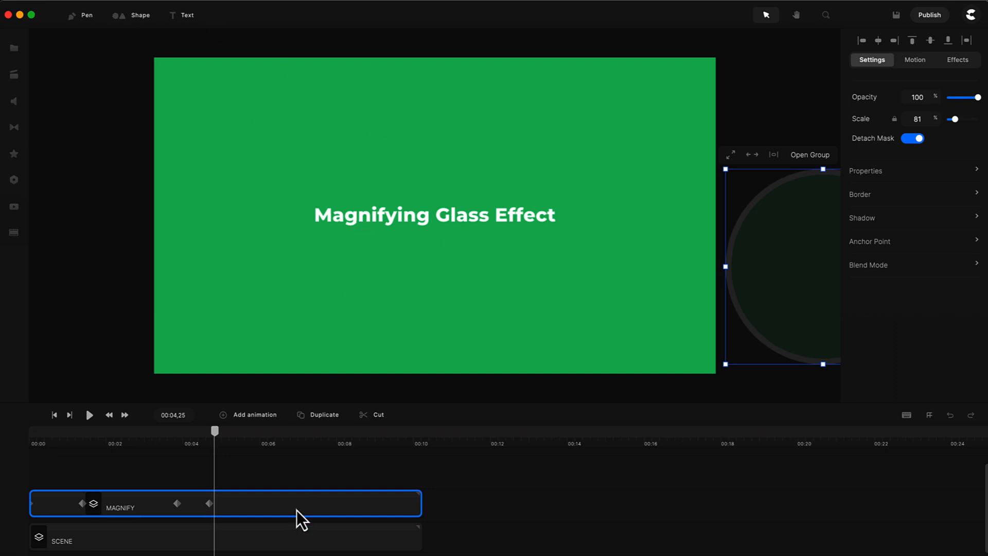
mouse_move(305, 520)
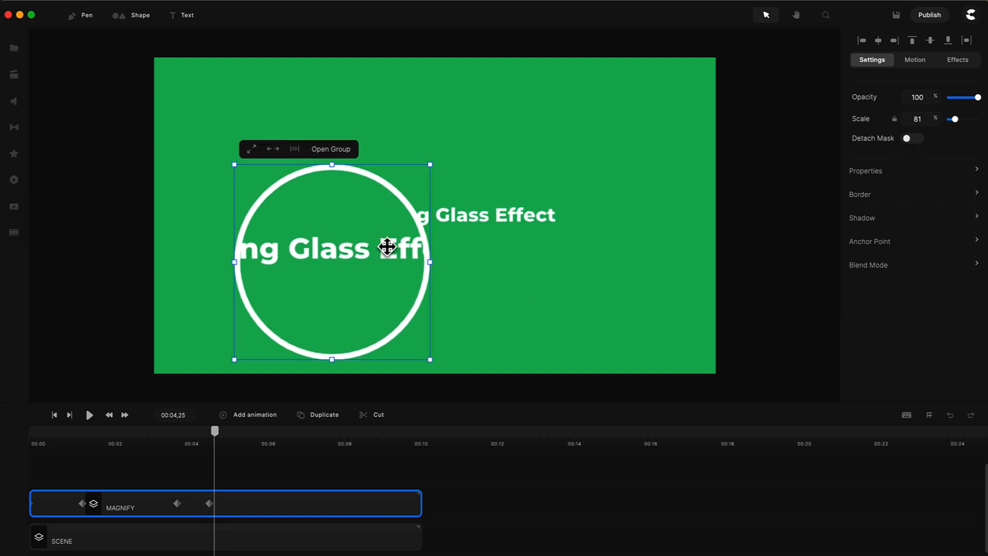
Re-enable Detach Mask and slide the magnifier circle over 'Effect', revealing the hidden bird
drag(381, 248, 460, 203)
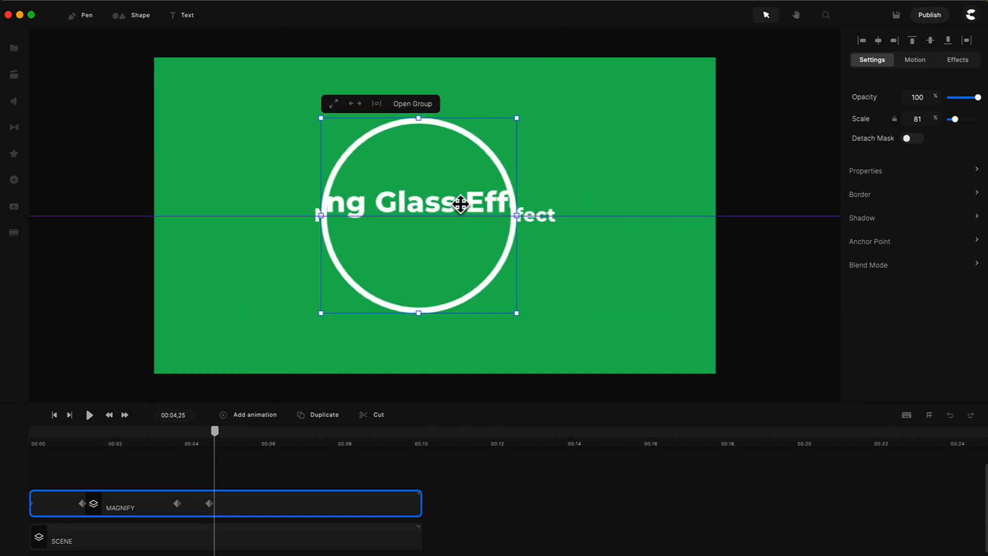
click(912, 138)
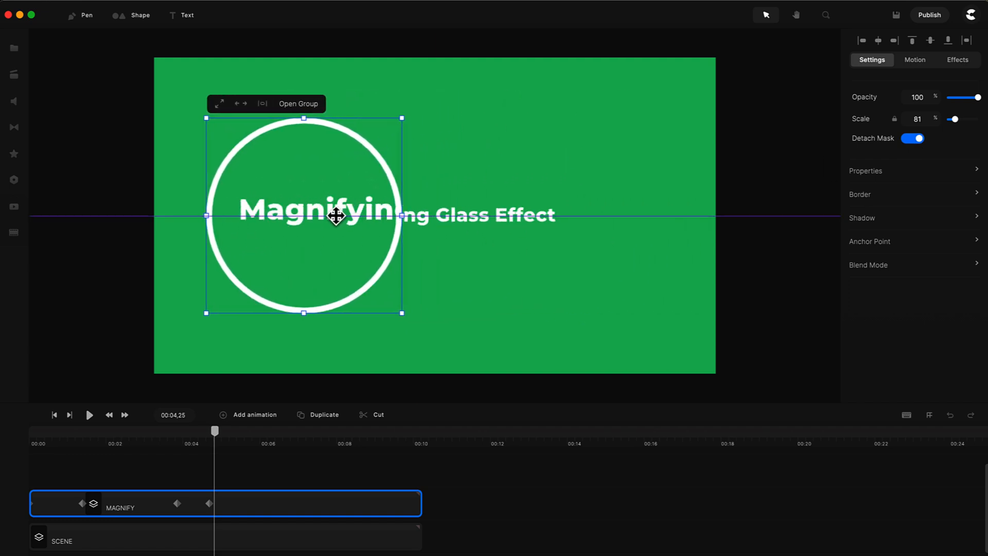
drag(304, 215, 574, 203)
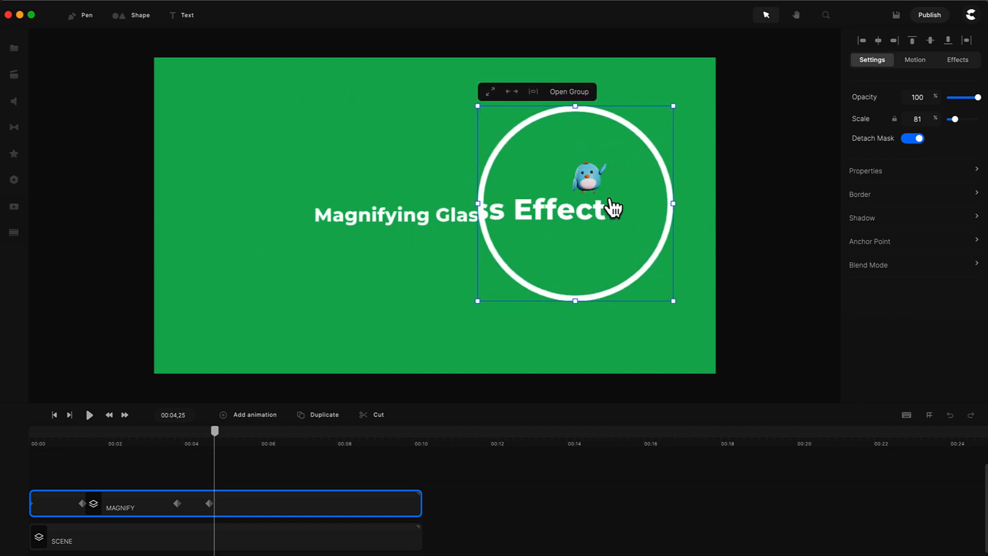